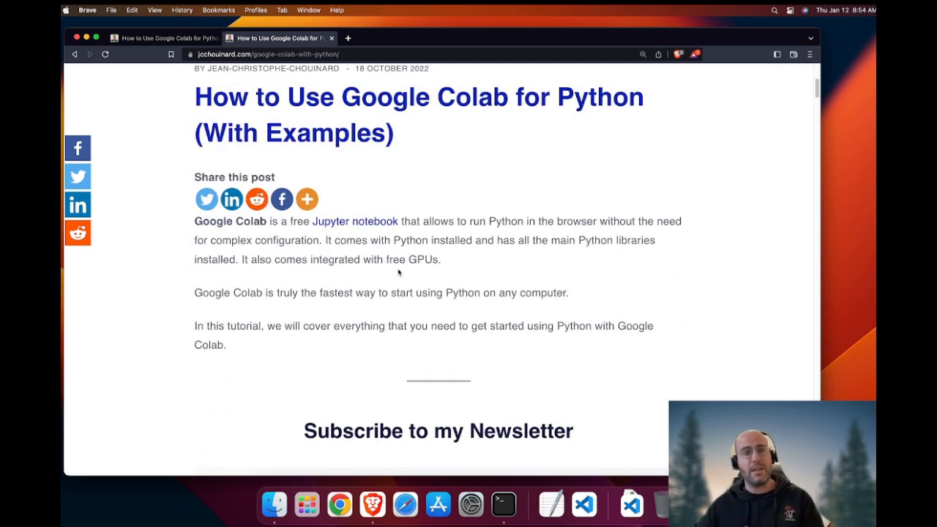
Open Google Colab from the article's link and dismiss the Recent notebooks dialog.
{"action": "scroll", "scroll_direction": "down", "scroll_amount": 3}
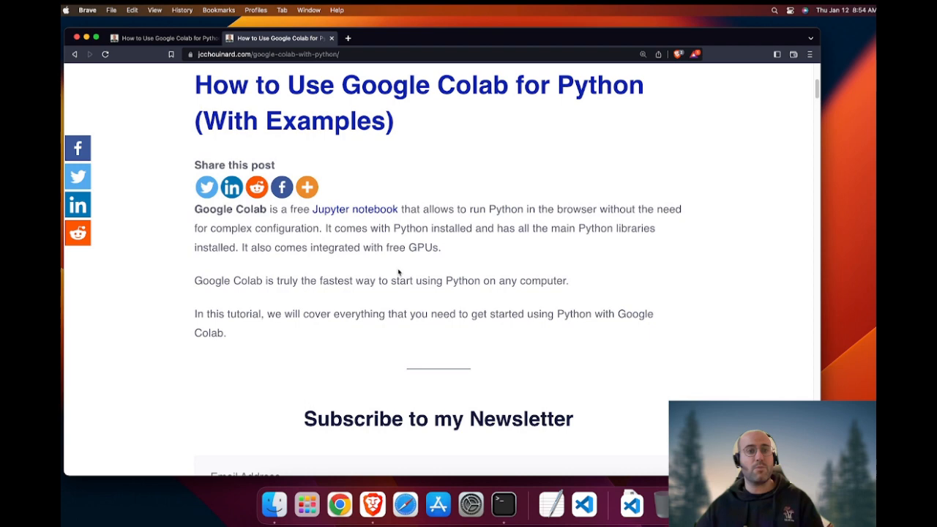
{"action": "scroll", "scroll_direction": "down", "scroll_amount": 3}
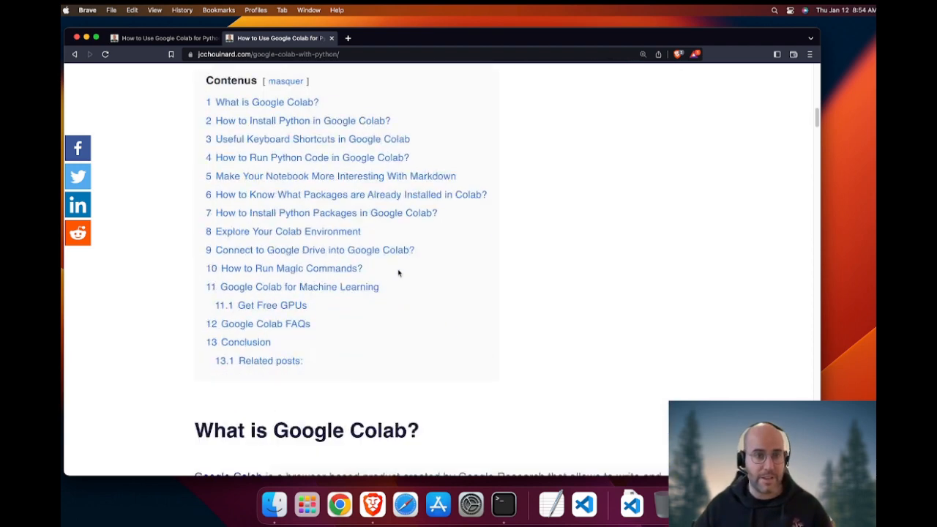
{"action": "scroll", "scroll_direction": "down", "scroll_amount": 3}
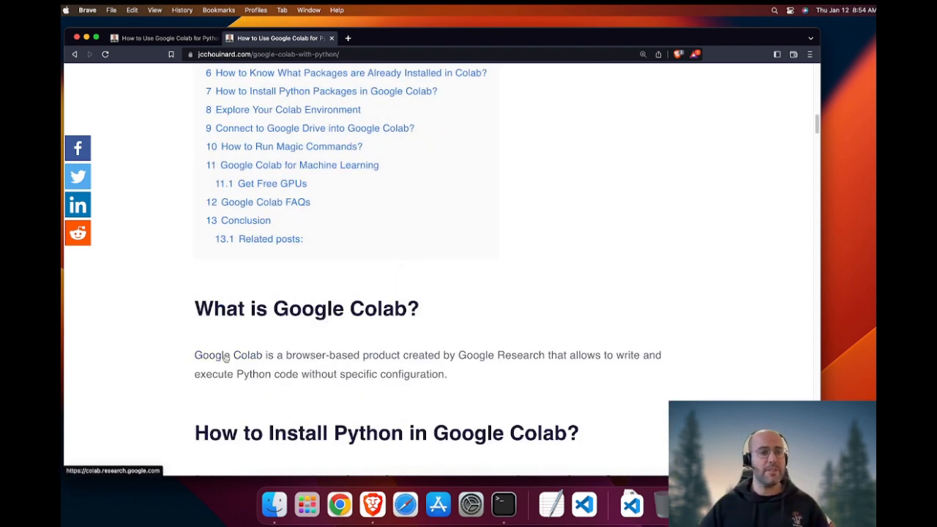
{"action": "left_click", "coordinate": [227, 355]}
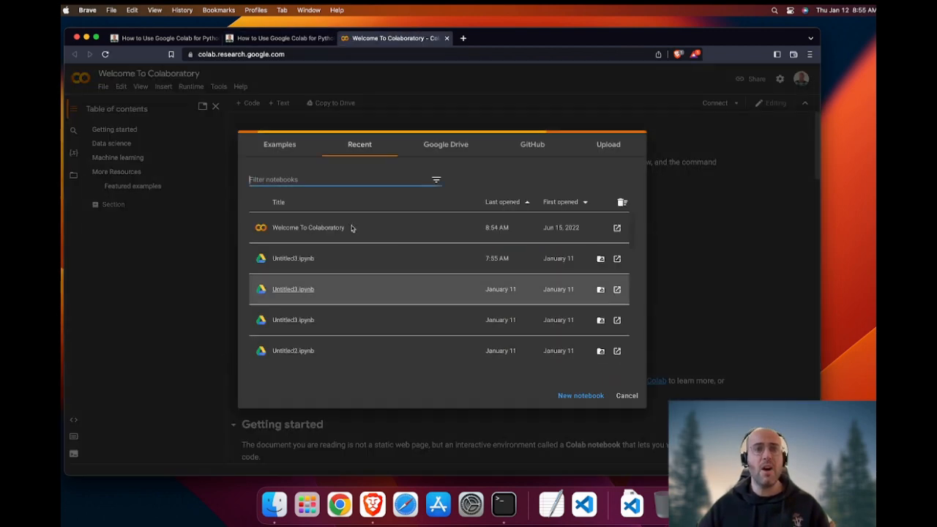
{"action": "mouse_move", "coordinate": [313, 62]}
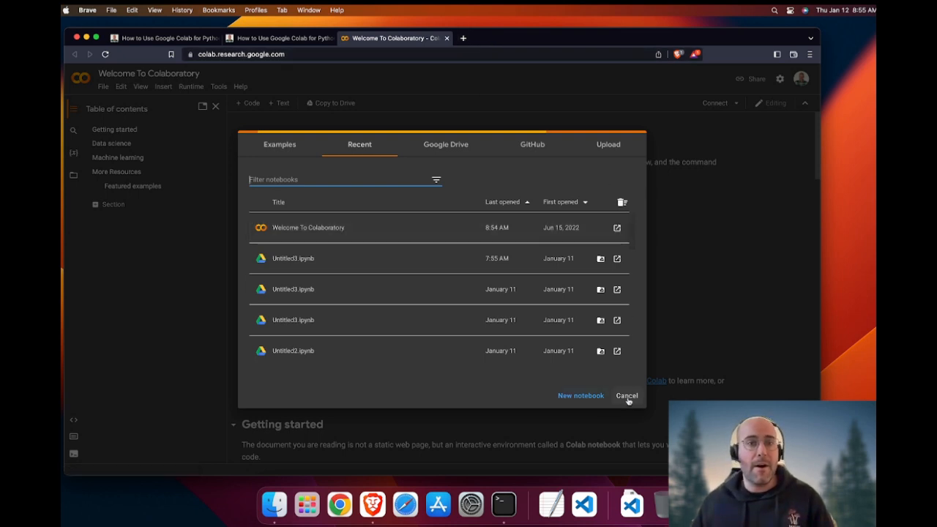
{"action": "left_click", "coordinate": [627, 395]}
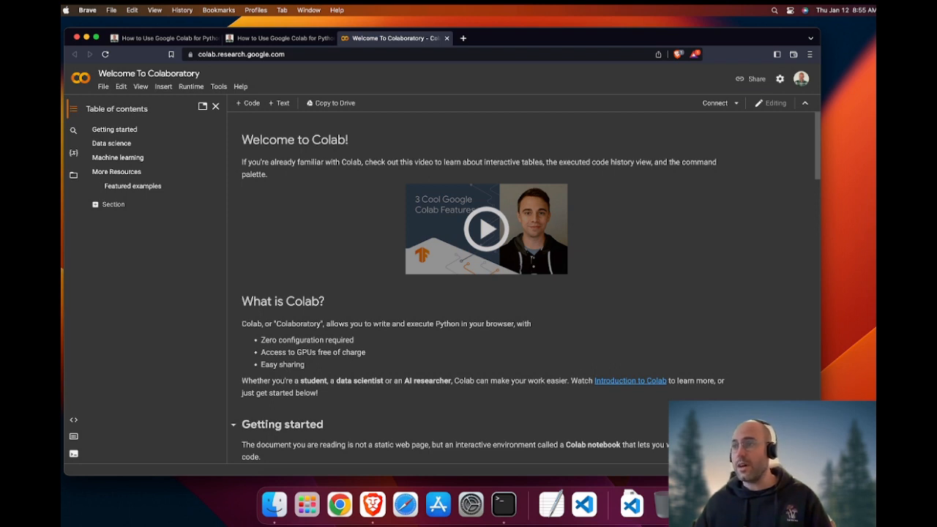
{"action": "mouse_move", "coordinate": [314, 129]}
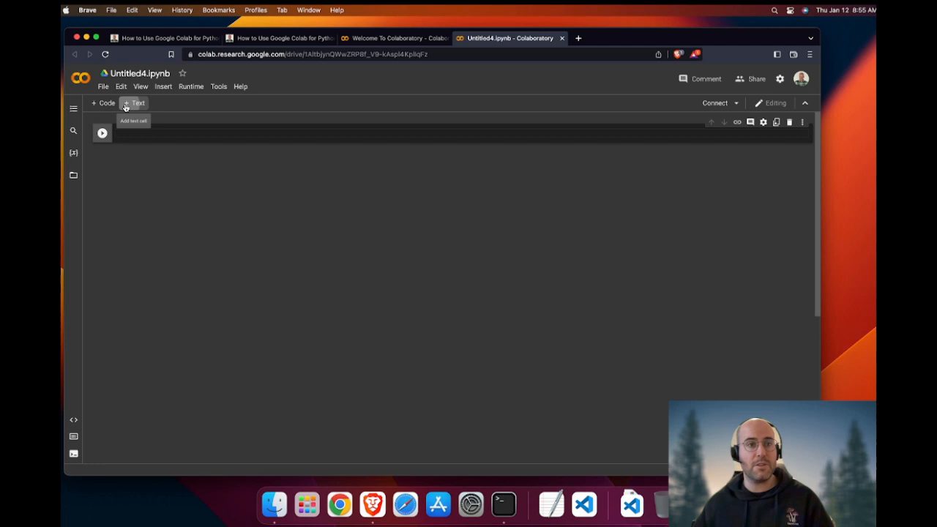
Add a text cell with the heading '# This is my First Python Tutorial'.
{"action": "left_click", "coordinate": [135, 103]}
{"action": "type", "text": "# This "}
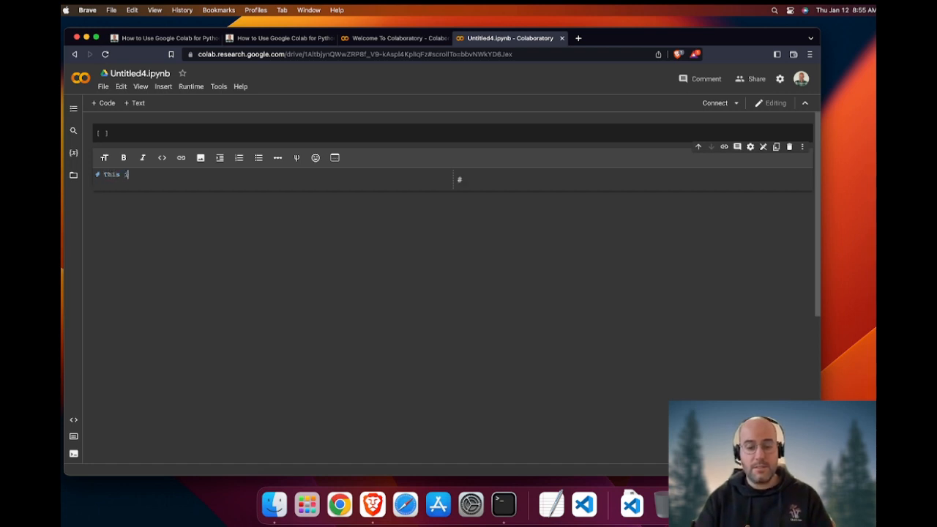
{"action": "type", "text": "is my firs"}
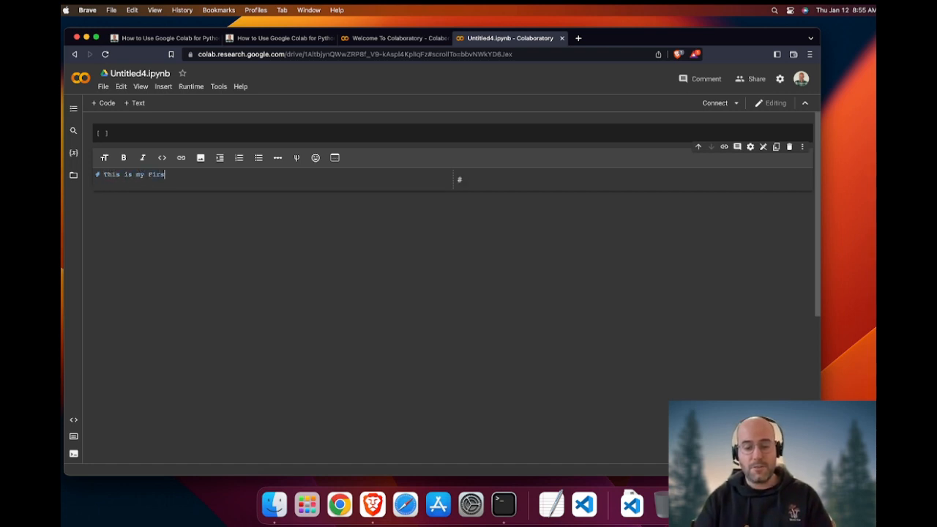
{"action": "type", "text": "Python Tutorial"}
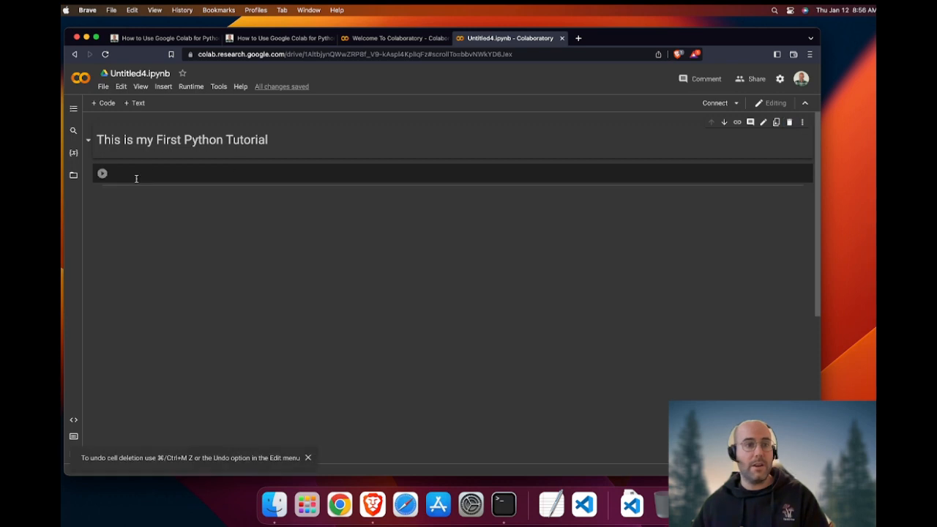
Enter print("hello world") in the code cell and run it to output hello world.
{"action": "type", "text": "print"}
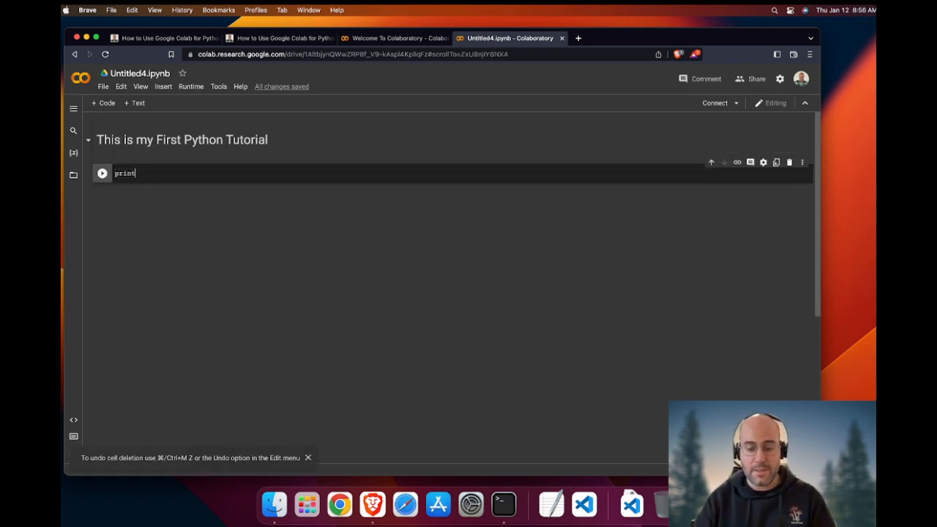
{"action": "type", "text": "(\"hello\")"}
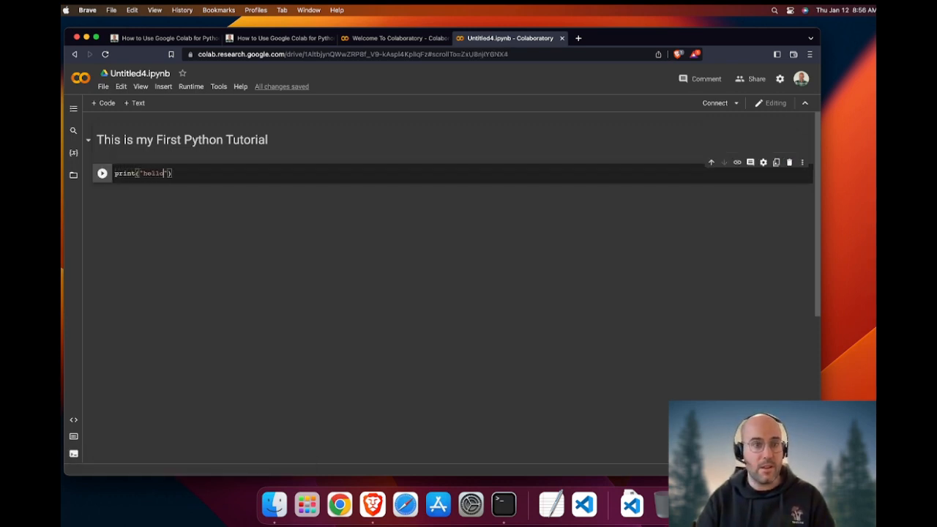
{"action": "type", "text": "world"}
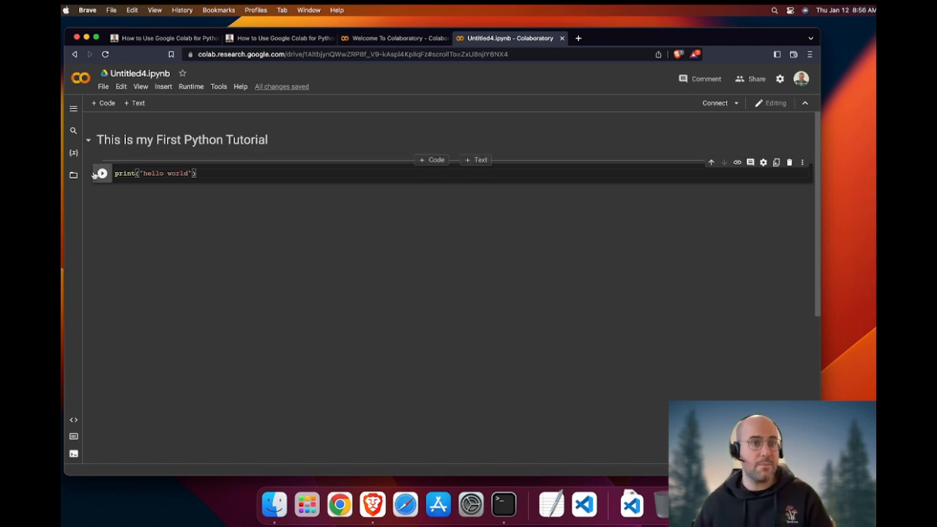
{"action": "left_click", "coordinate": [101, 174]}
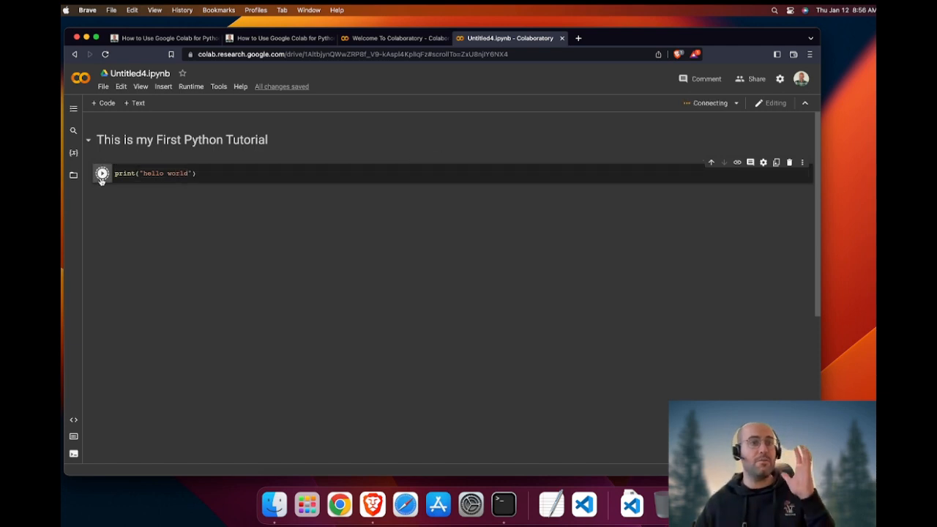
{"action": "mouse_move", "coordinate": [102, 174]}
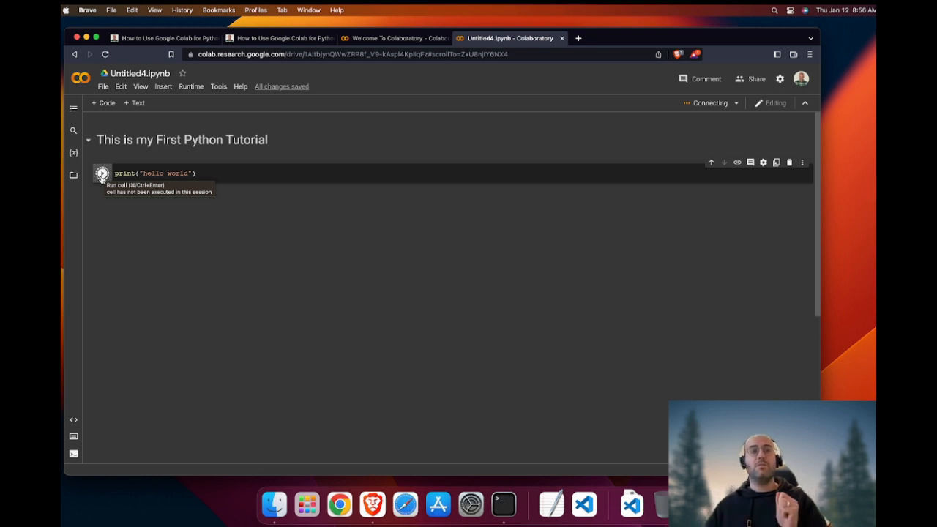
{"action": "left_click", "coordinate": [103, 174]}
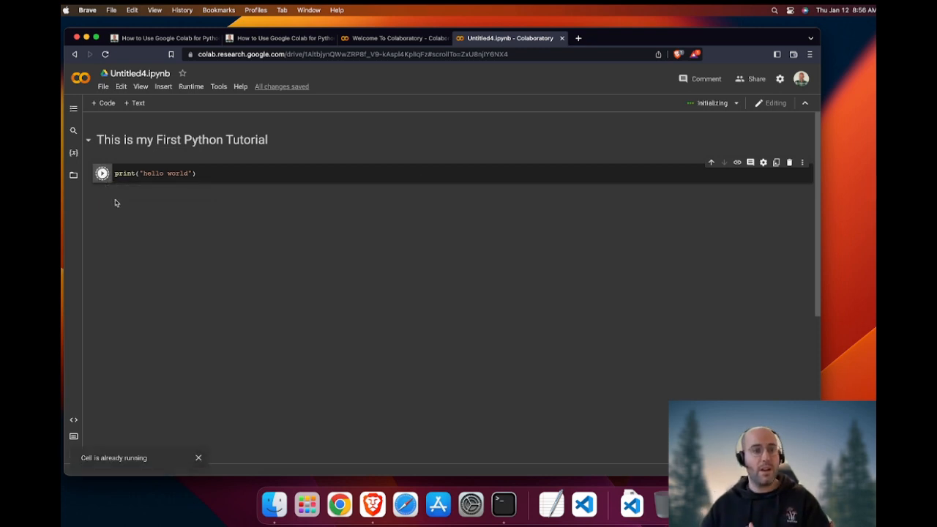
{"action": "left_click", "coordinate": [102, 173]}
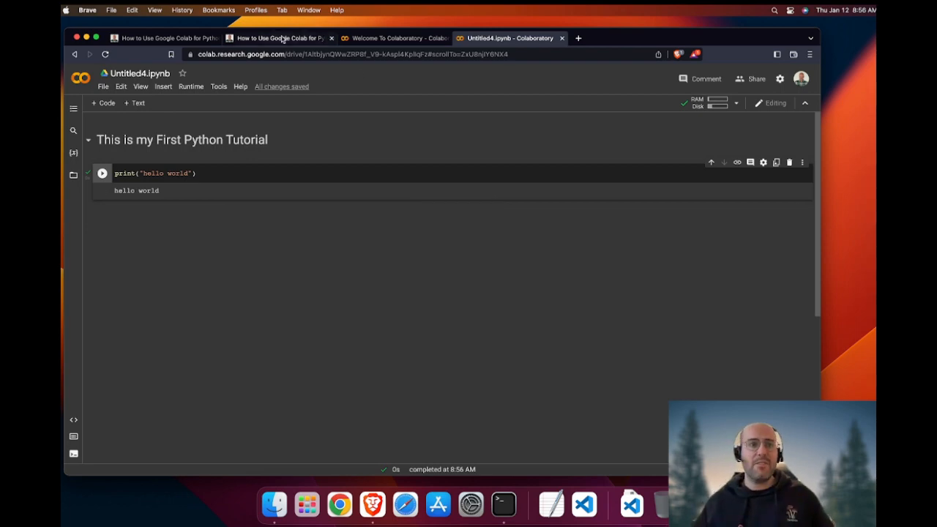
{"action": "left_click", "coordinate": [278, 38]}
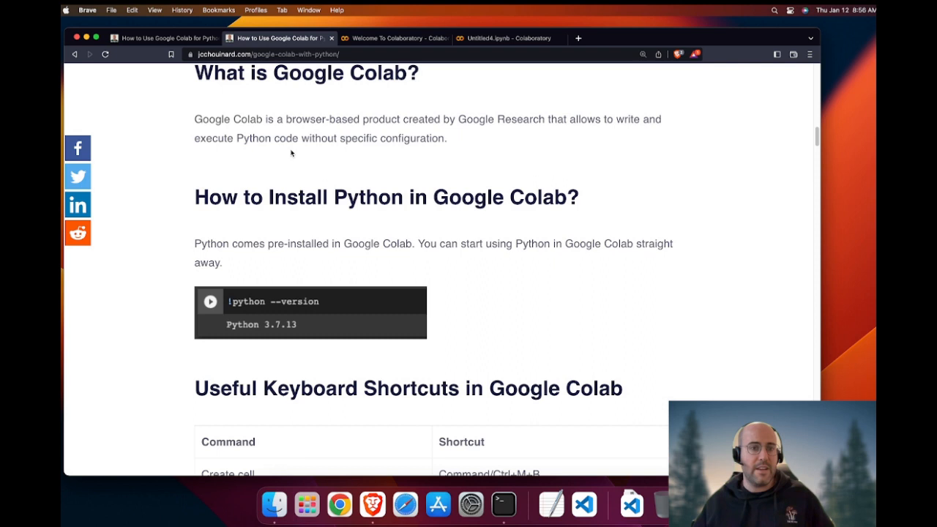
{"action": "left_click", "coordinate": [505, 38]}
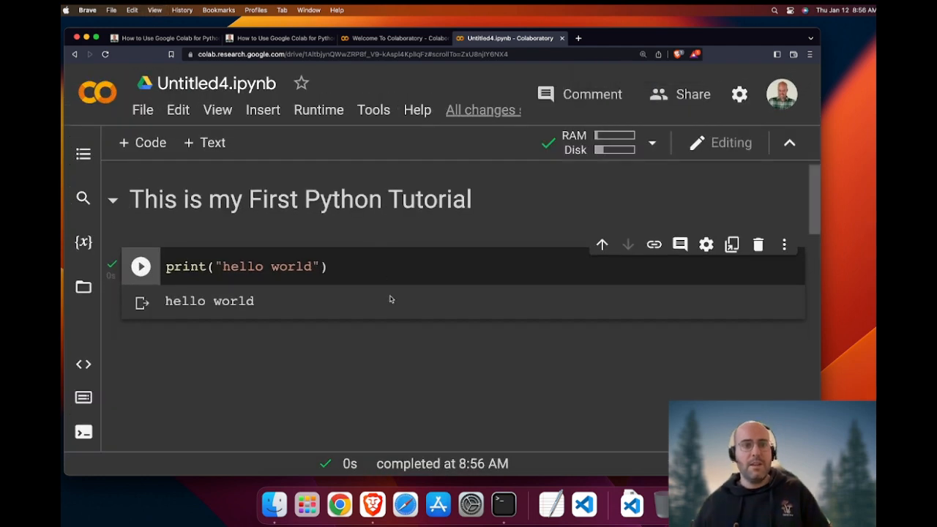
Write a markdown cell with '## h2', '### h3', 'This is text' and a jcchouinard.com link.
{"action": "left_click", "coordinate": [206, 143]}
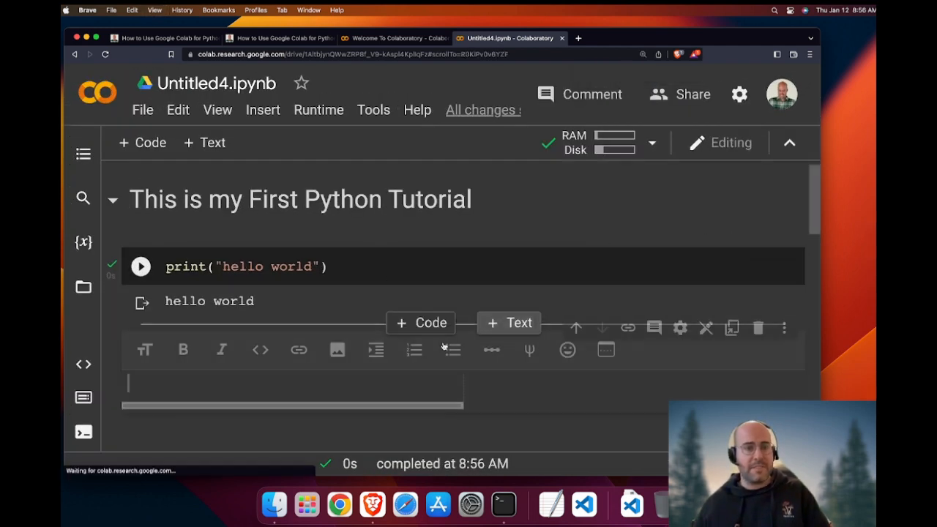
{"action": "type", "text": "##"}
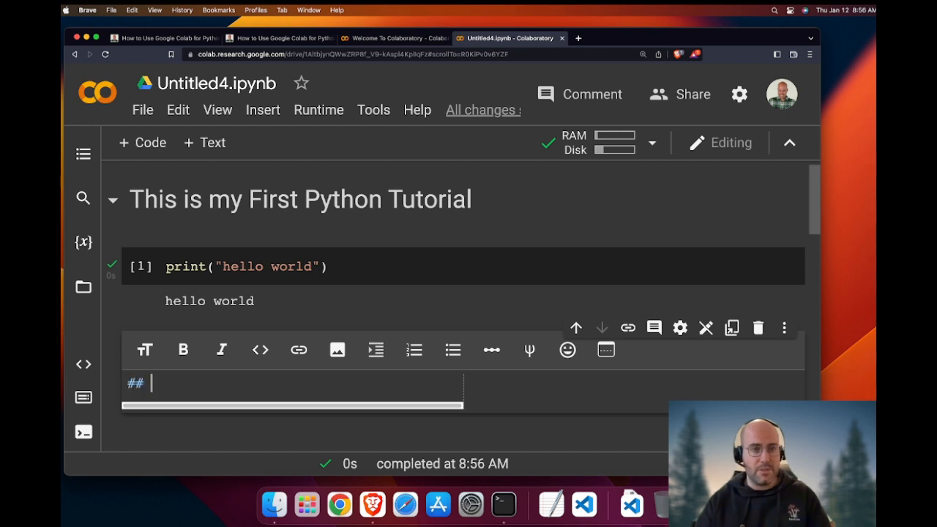
{"action": "type", "text": "h2"}
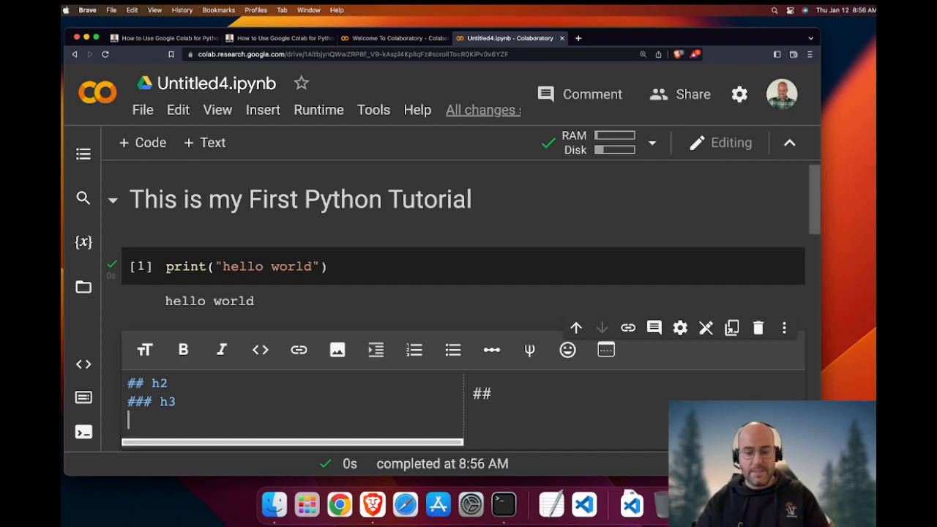
{"action": "type", "text": "This te"}
{"action": "type", "text": "[li"}
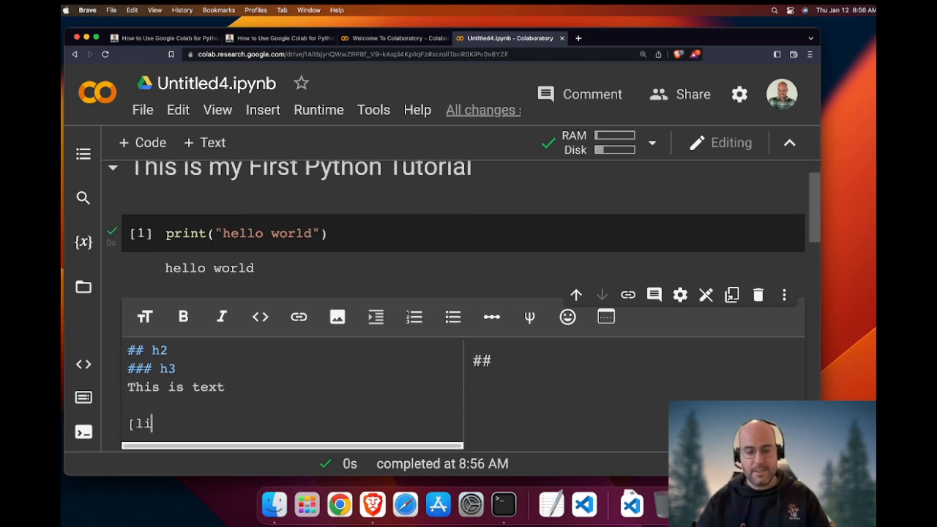
{"action": "type", "text": "nk]"}
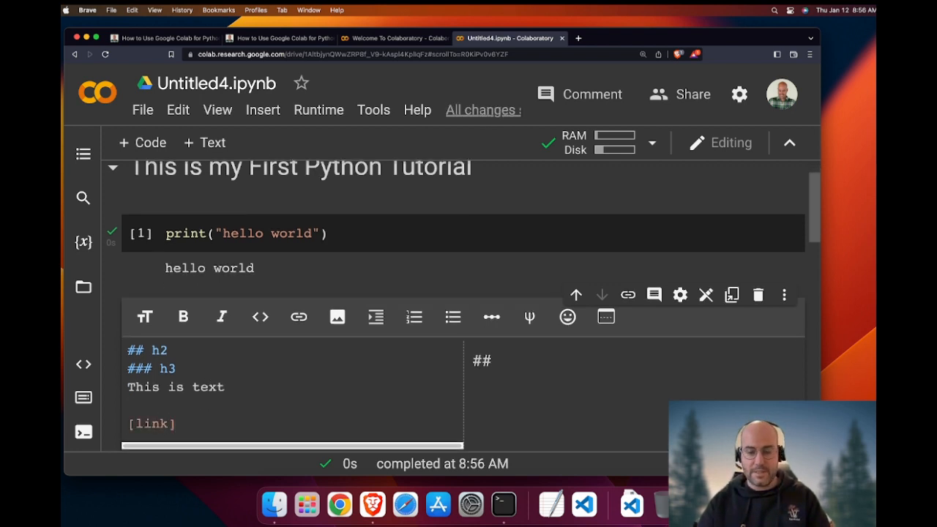
{"action": "type", "text": "(http"}
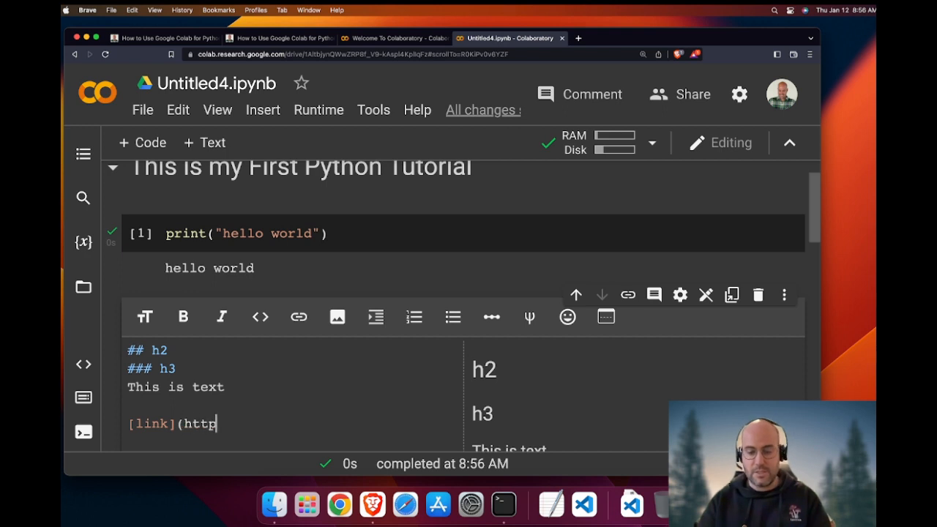
{"action": "type", "text": "s://www."}
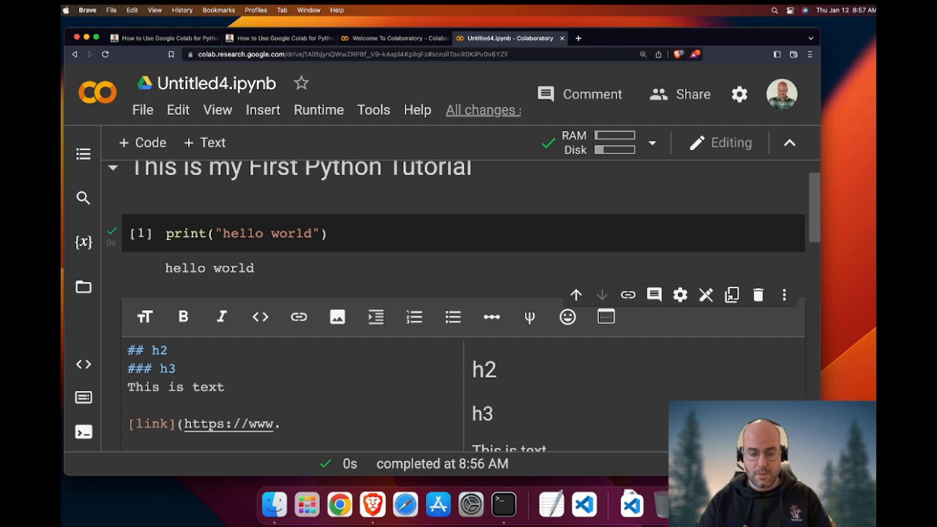
{"action": "type", "text": "jcchoui"}
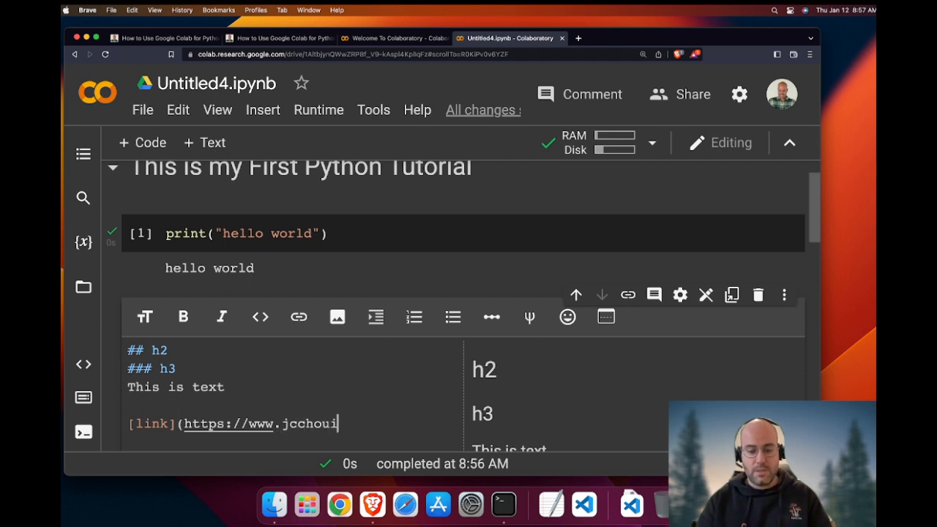
{"action": "type", "text": "nard.com)"}
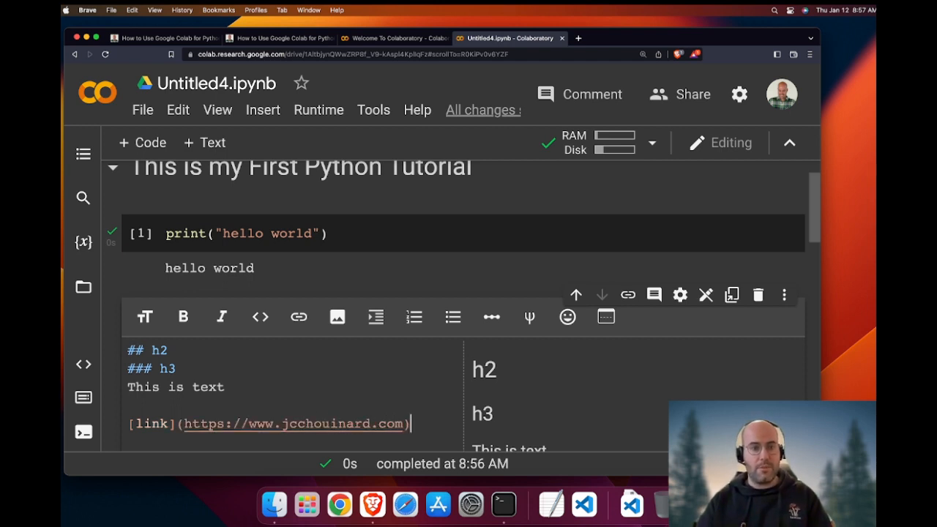
{"action": "scroll", "scroll_direction": "down", "scroll_amount": 3}
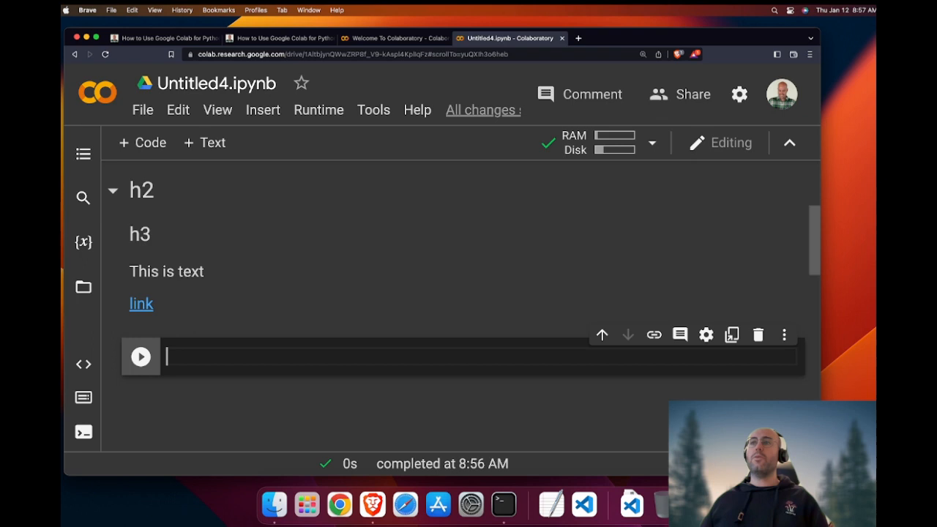
{"action": "mouse_move", "coordinate": [467, 338]}
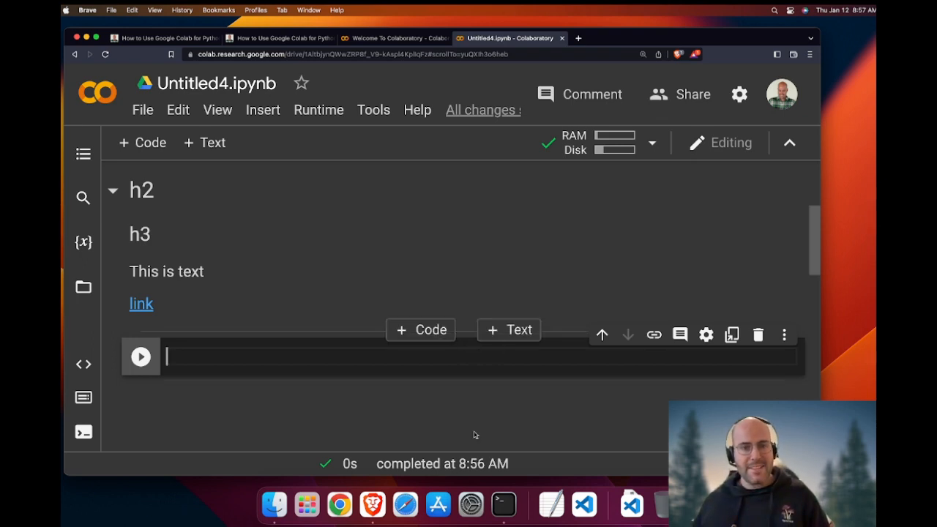
Start python3 in Terminal and run print("hello").
{"action": "left_click", "coordinate": [503, 504]}
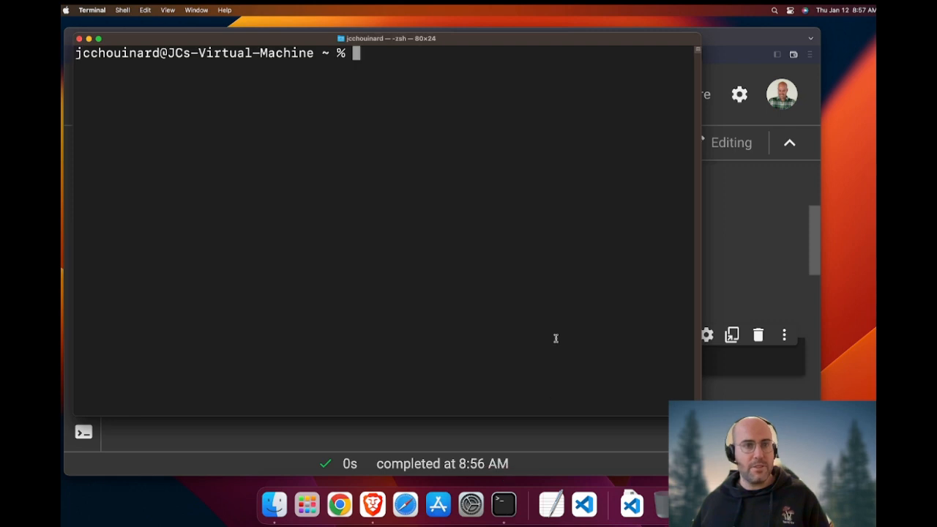
{"action": "type", "text": "python"}
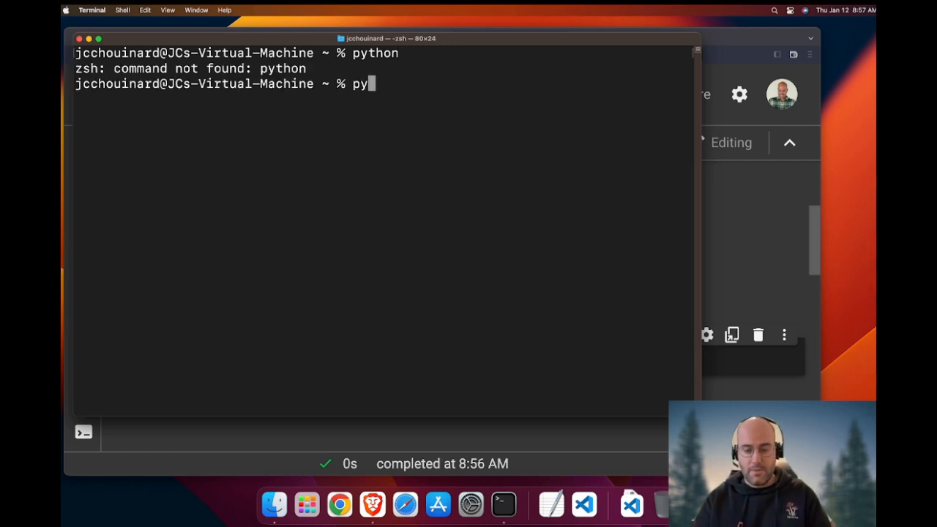
{"action": "type", "text": "thon3"}
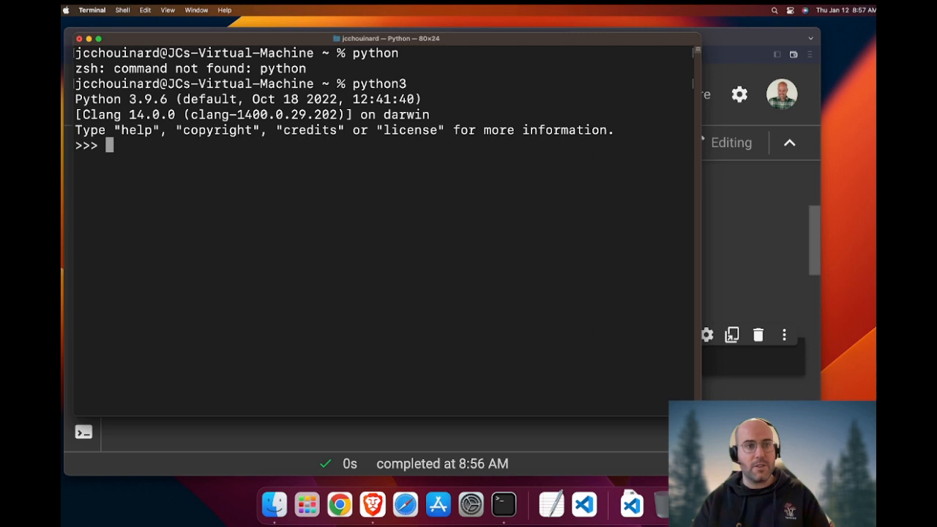
{"action": "type", "text": "print(\"hello"}
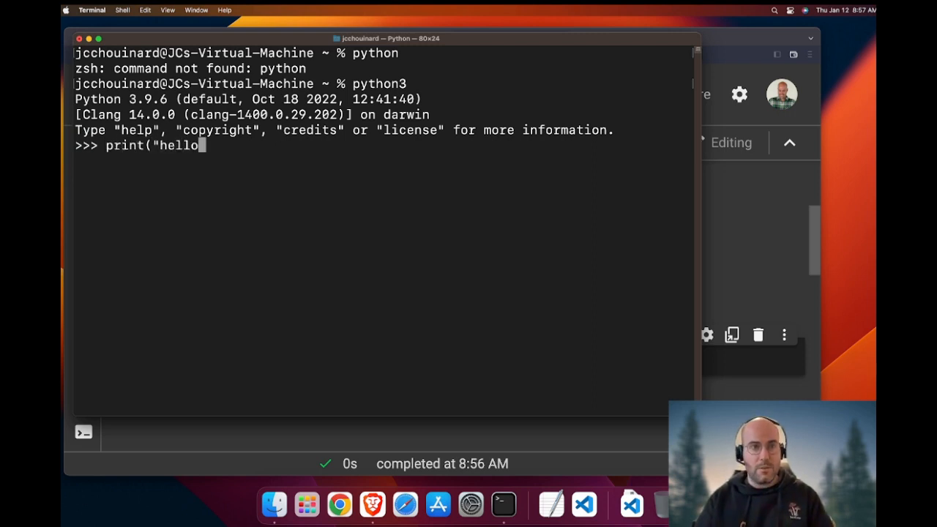
{"action": "type", "text": "\"P)"}
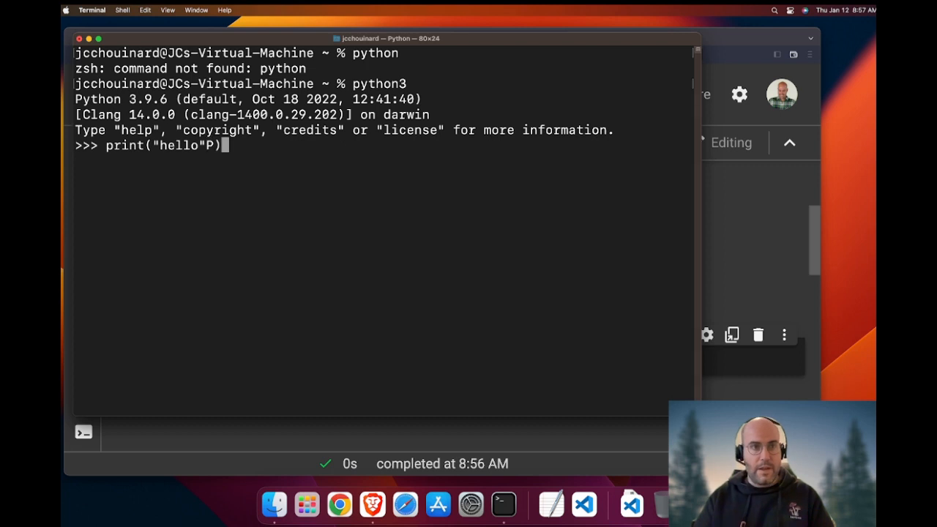
{"action": "key", "text": "Backspace"}
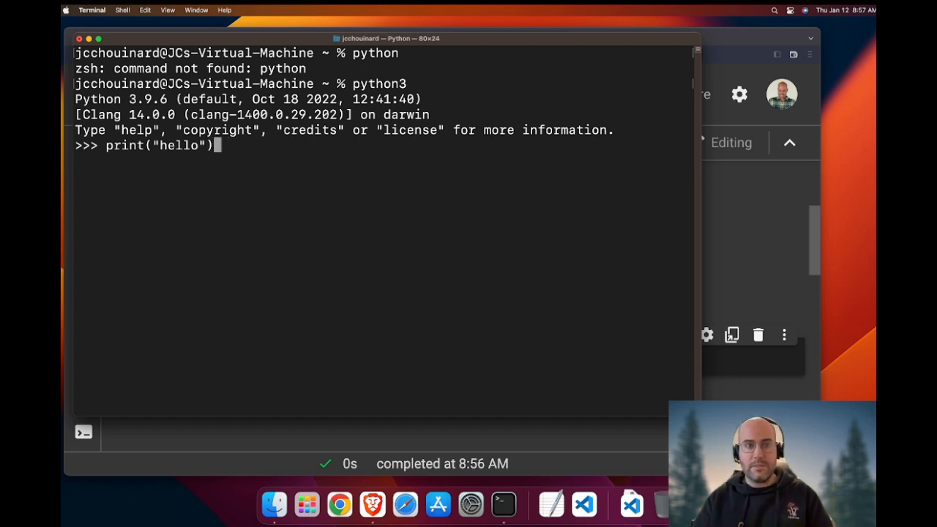
{"action": "key", "text": "Return"}
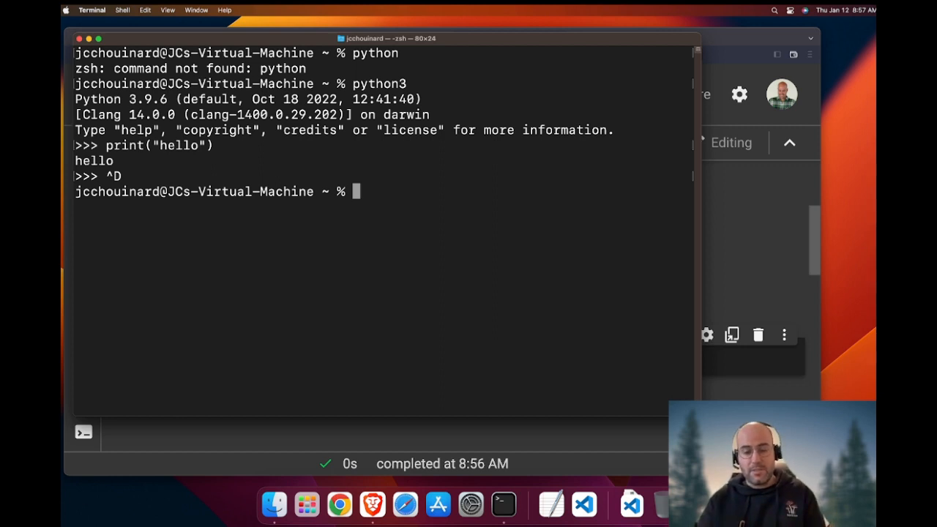
Run pip3 list -v in Terminal to list installed packages verbosely.
{"action": "type", "text": "pip3"}
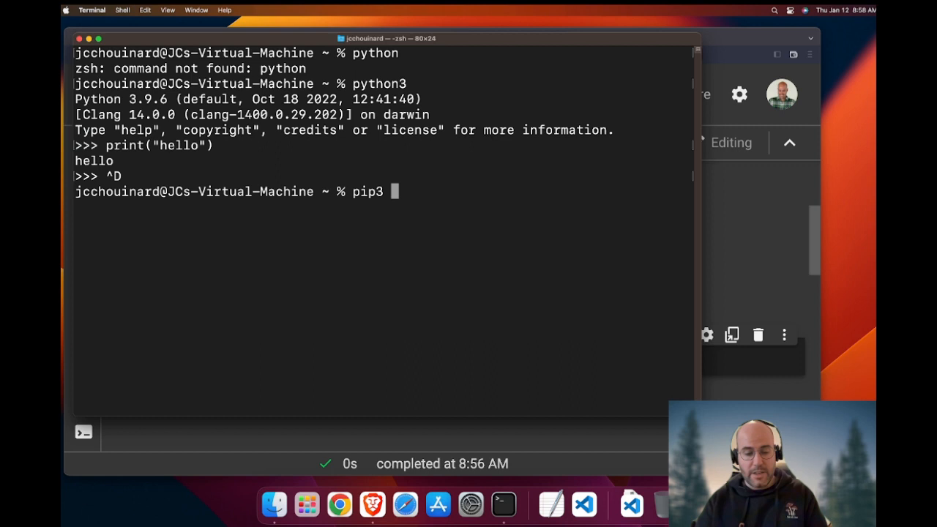
{"action": "type", "text": "install"}
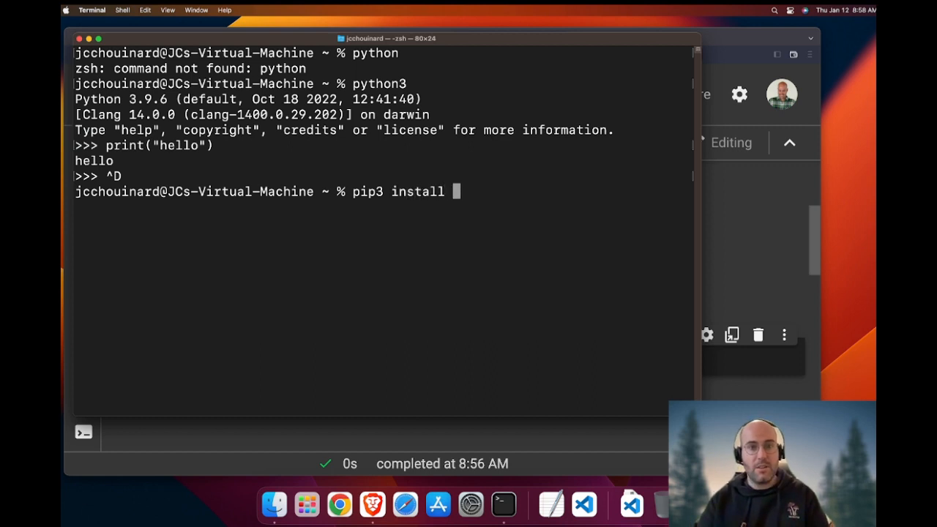
{"action": "key", "text": "backspace"}
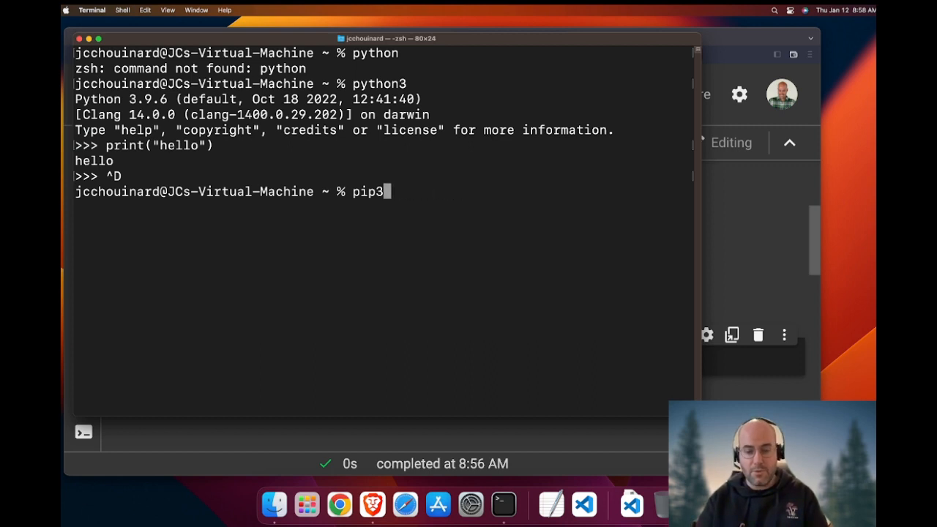
{"action": "type", "text": "liss"}
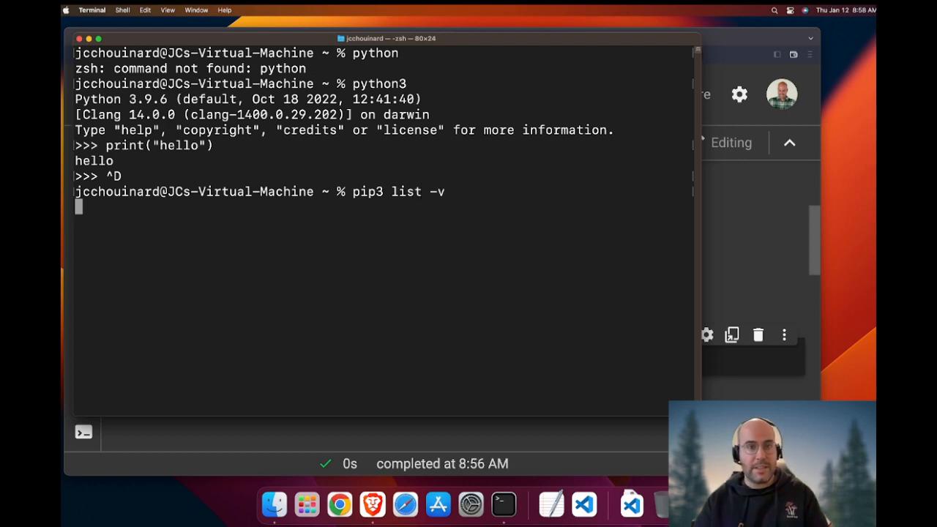
{"action": "key", "text": "Return"}
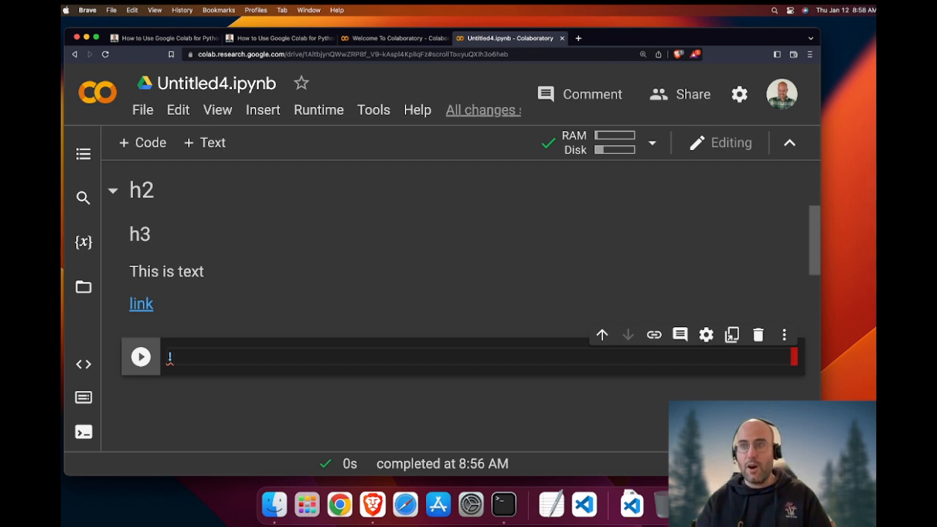
Run !pip list -v in a code cell to list all installed packages.
{"action": "type", "text": "pip list -v"}
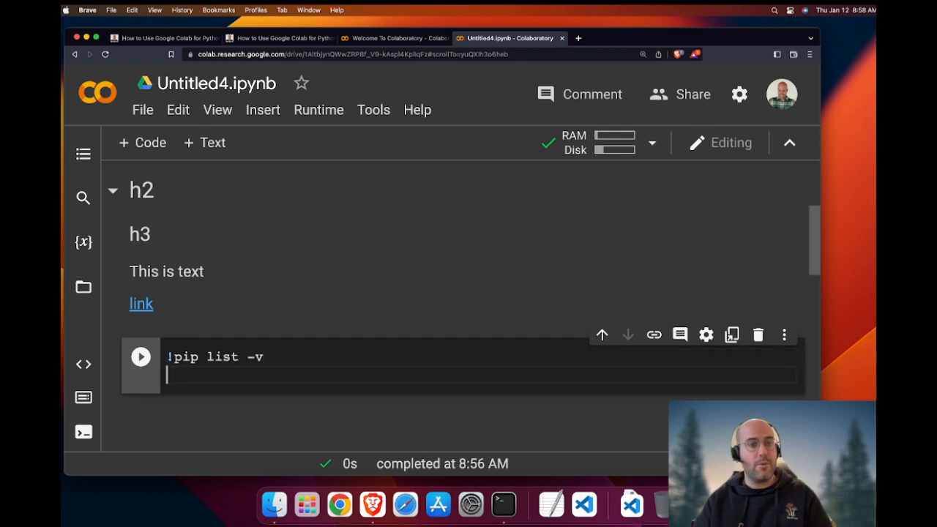
{"action": "left_click", "coordinate": [140, 356]}
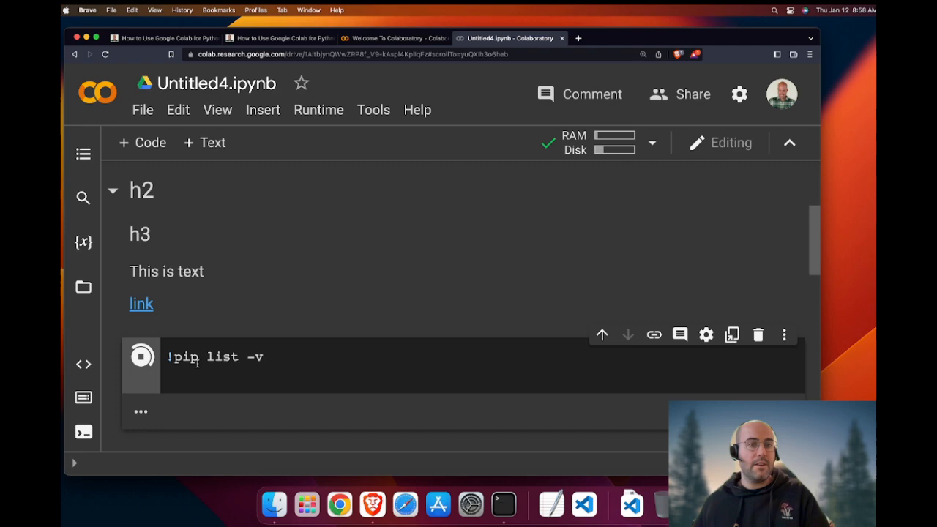
{"action": "left_click", "coordinate": [141, 356]}
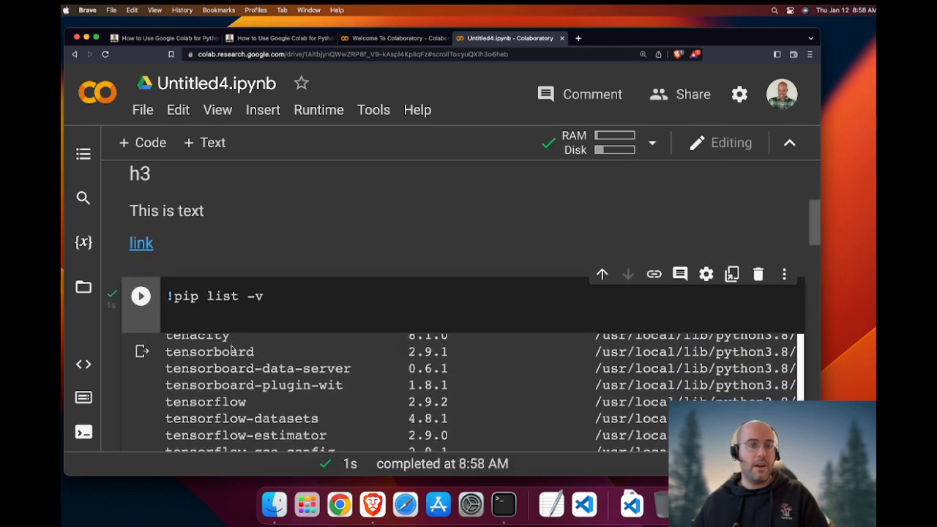
{"action": "scroll", "scroll_direction": "down", "scroll_amount": 3}
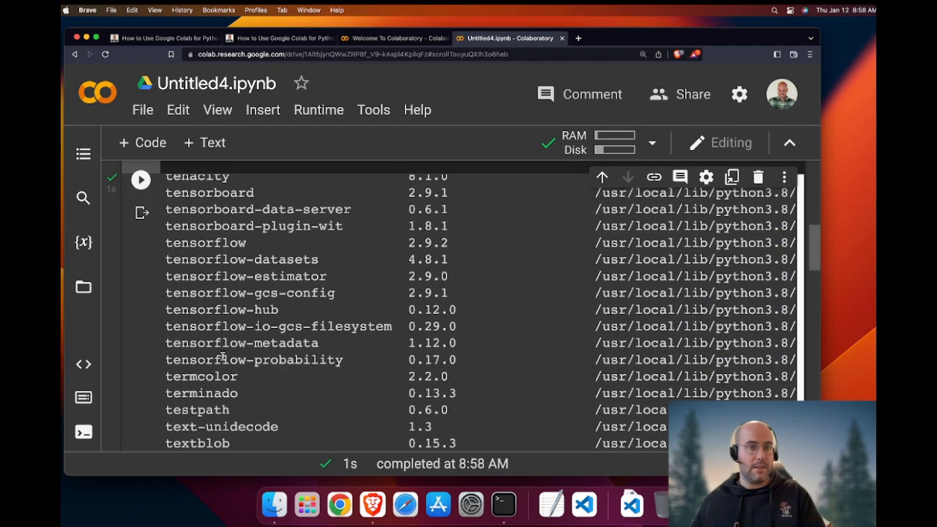
{"action": "scroll", "scroll_direction": "down", "scroll_amount": 3}
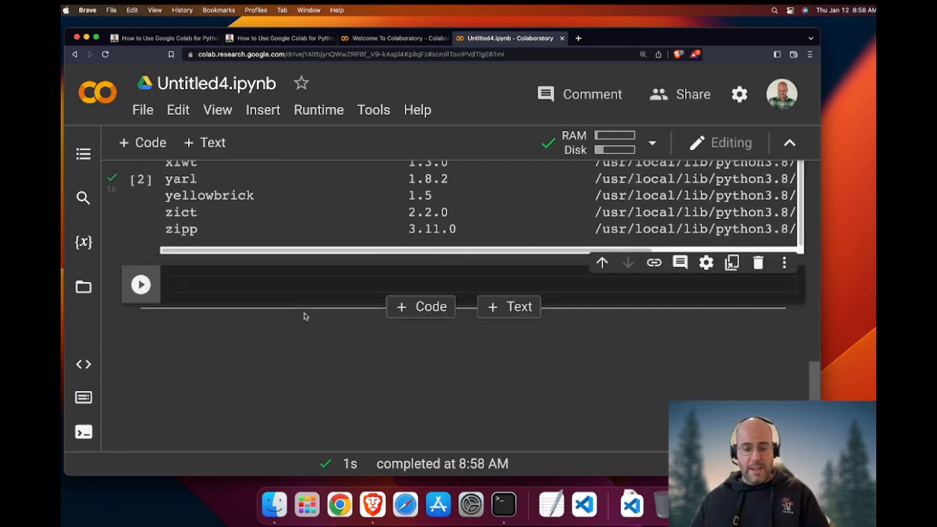
Filter the listing to tensorflow packages with !pip list -v | grep tensorflow.
{"action": "type", "text": "!pip"}
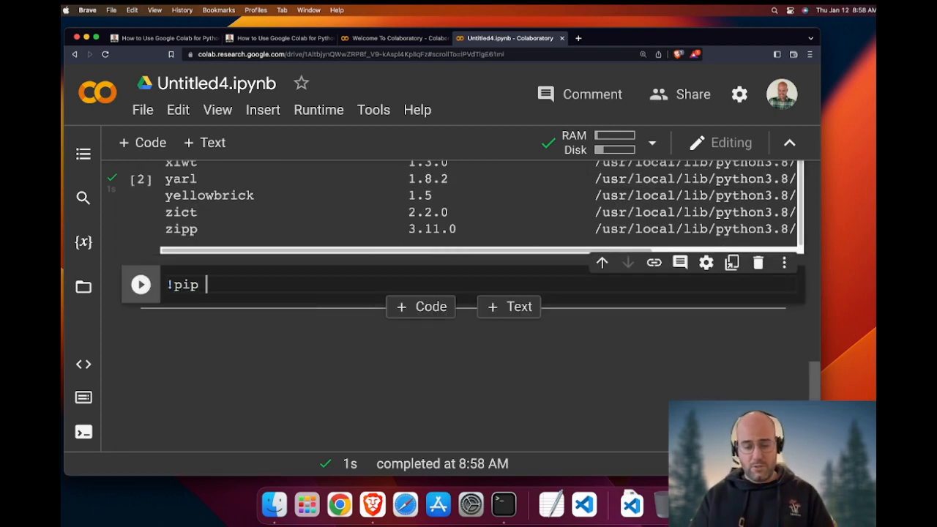
{"action": "type", "text": "list -"}
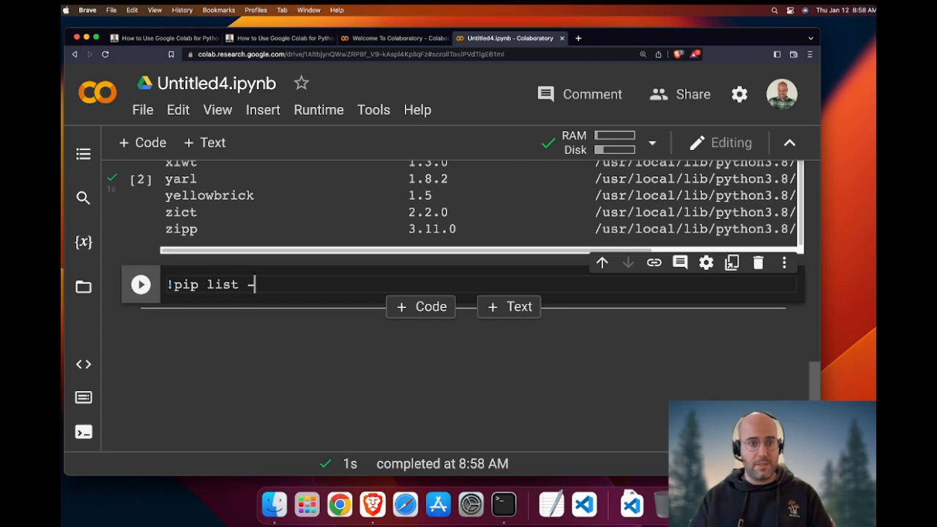
{"action": "type", "text": "v| grep"}
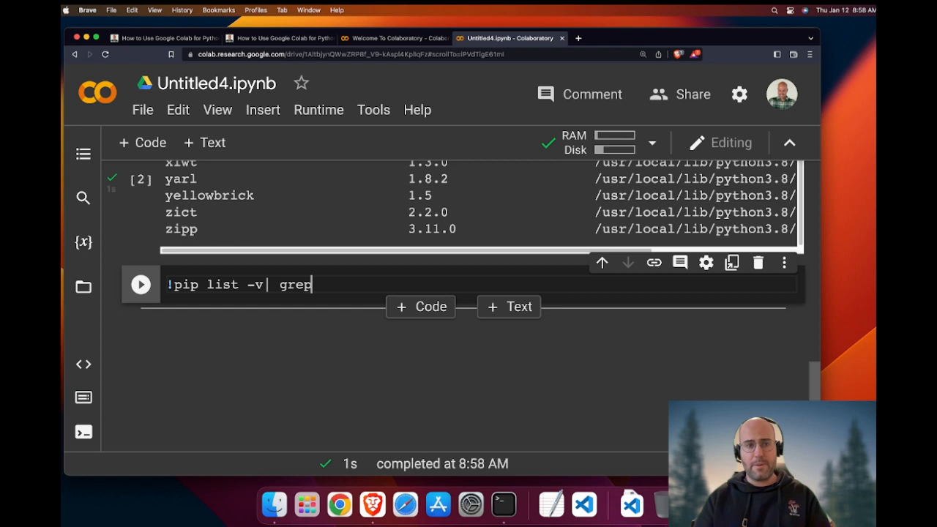
{"action": "type", "text": "tensorf"}
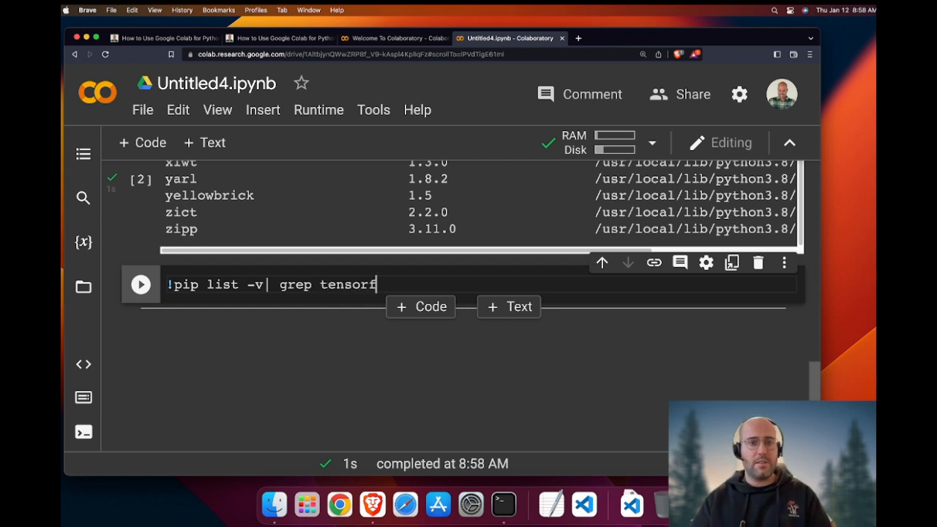
{"action": "type", "text": "low"}
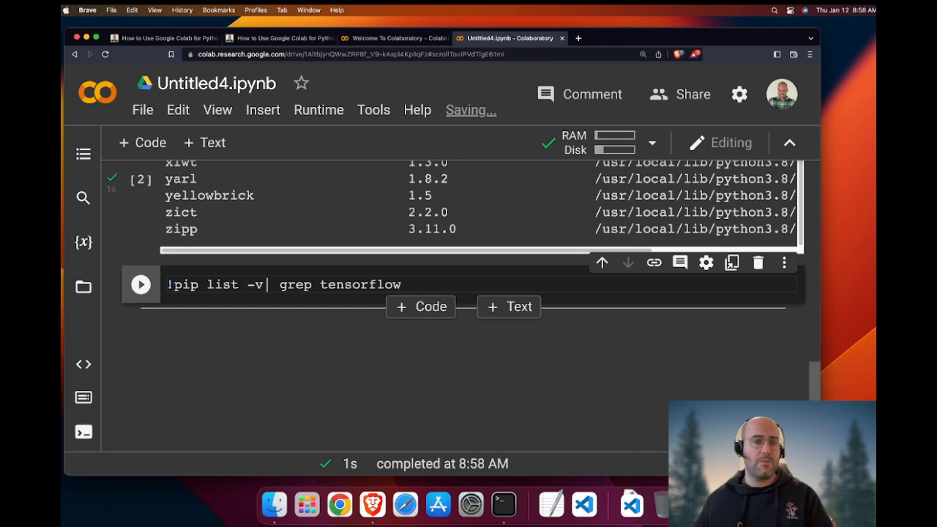
{"action": "left_click", "coordinate": [140, 284]}
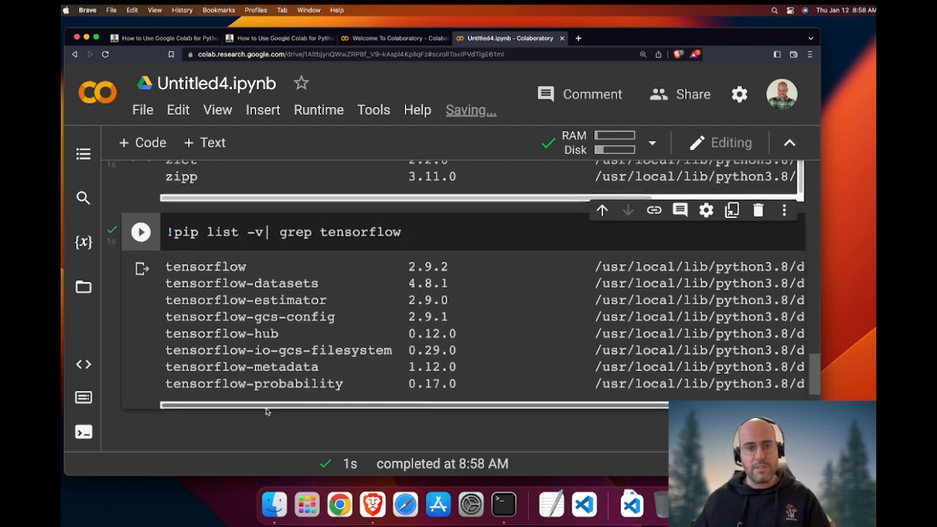
{"action": "scroll", "scroll_direction": "down", "scroll_amount": 3}
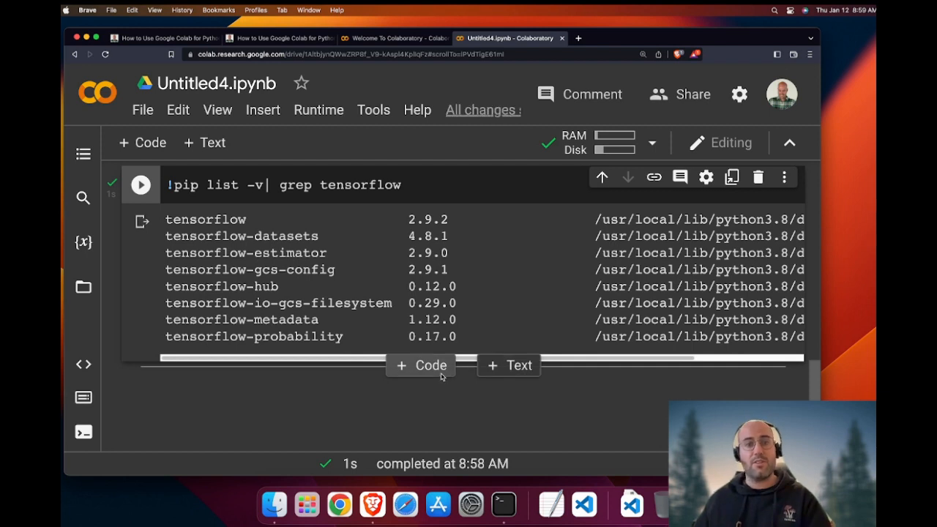
{"action": "mouse_move", "coordinate": [493, 368]}
{"action": "type", "text": "!"}
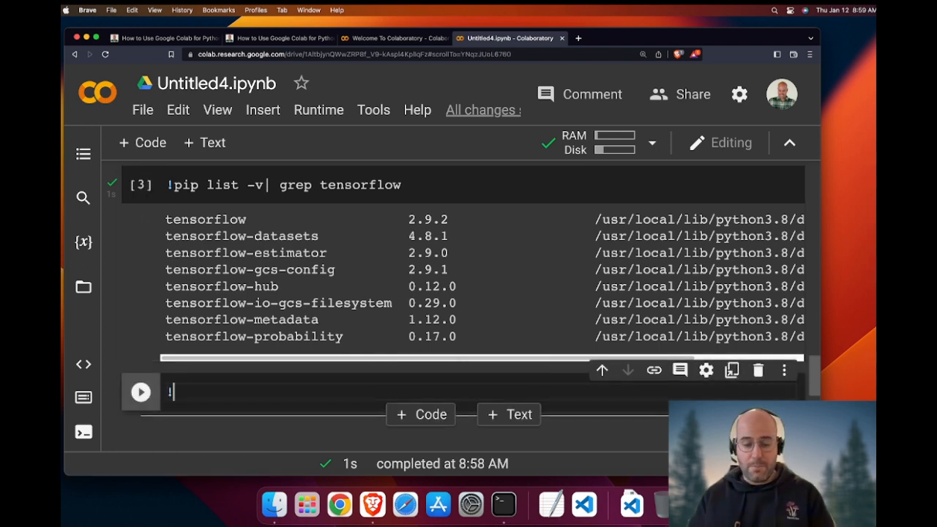
Check the Python version with !python --version, showing Python 3.8.16.
{"action": "type", "text": "python"}
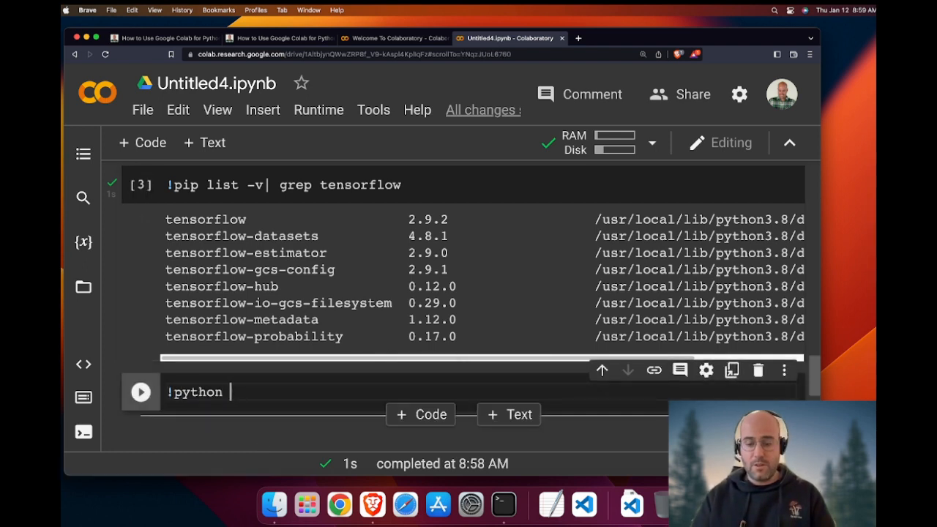
{"action": "type", "text": "--version\\"}
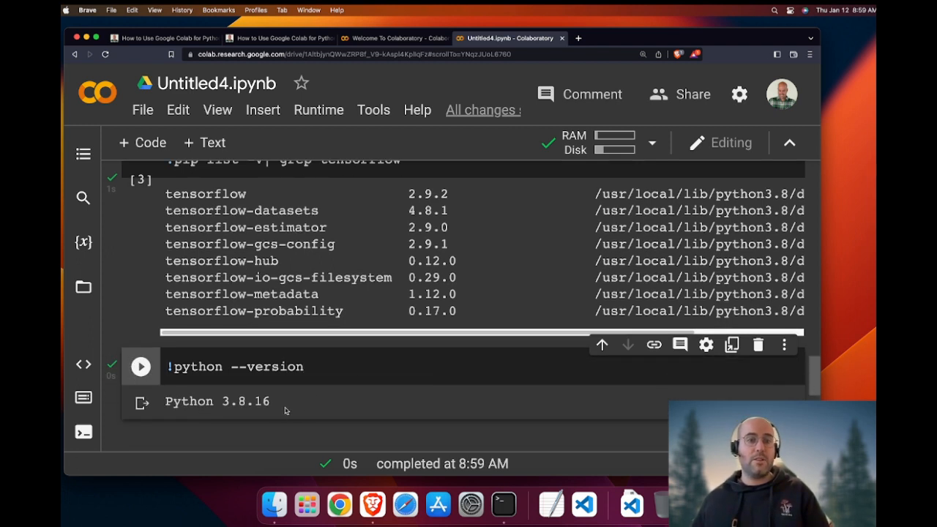
{"action": "double_click", "coordinate": [217, 401]}
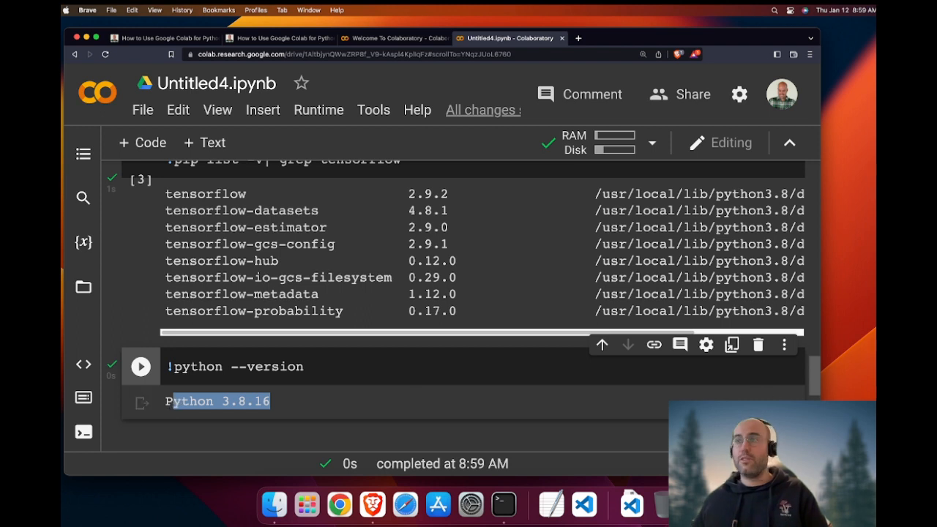
{"action": "scroll", "scroll_direction": "down", "scroll_amount": 3}
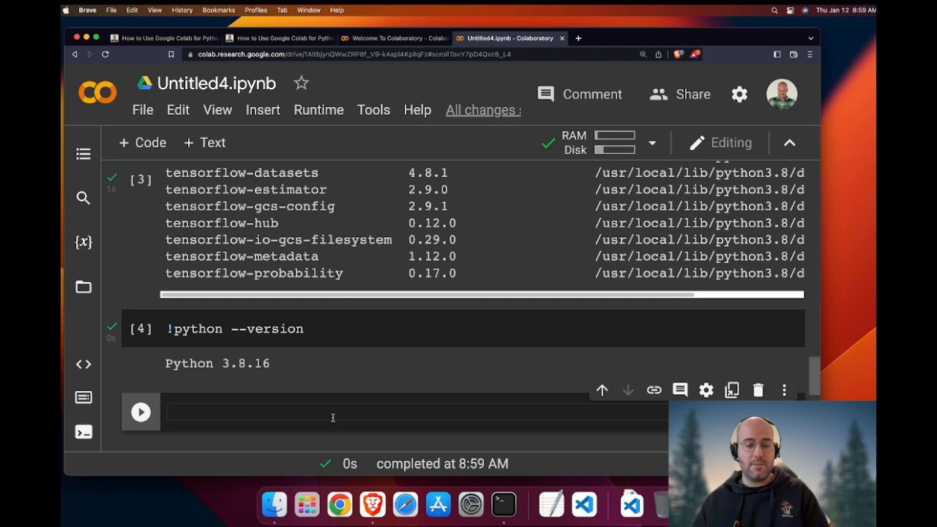
Install the advertools package with !pip install advertools.
{"action": "type", "text": "!"}
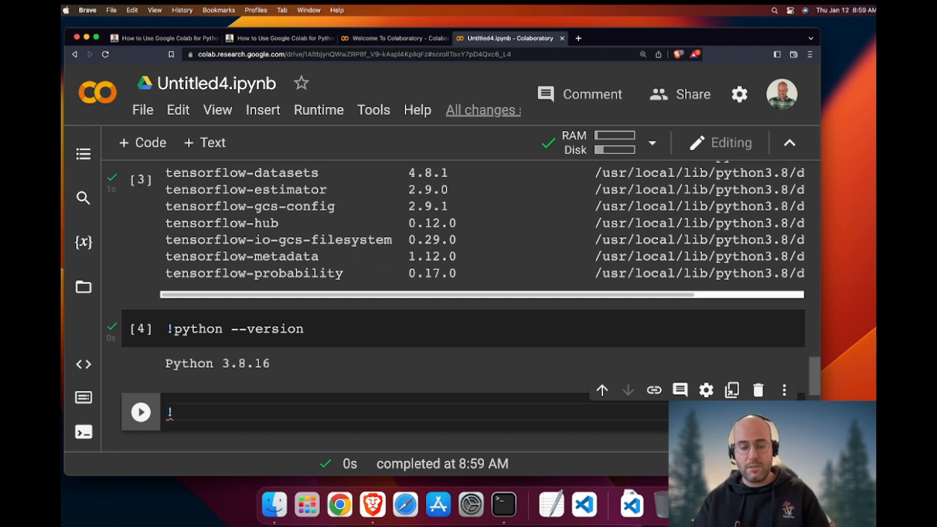
{"action": "type", "text": "pip instal"}
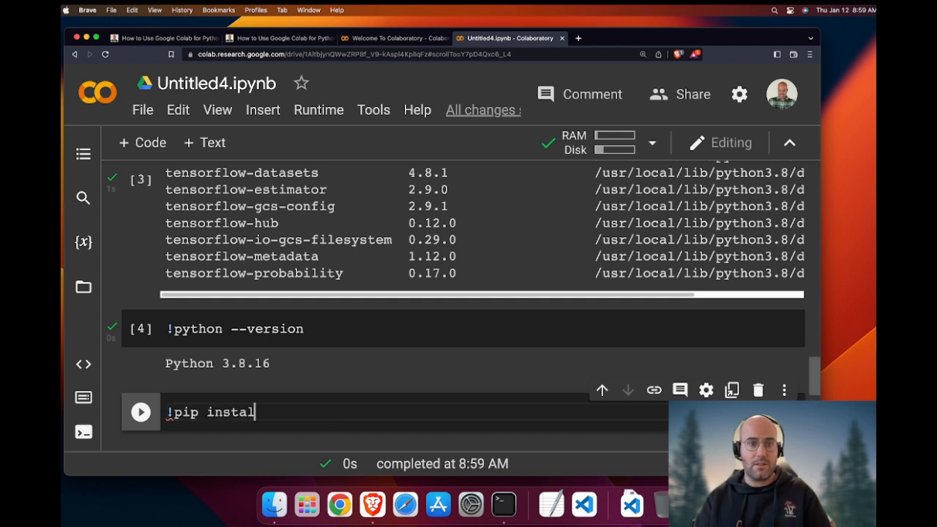
{"action": "type", "text": "adverto"}
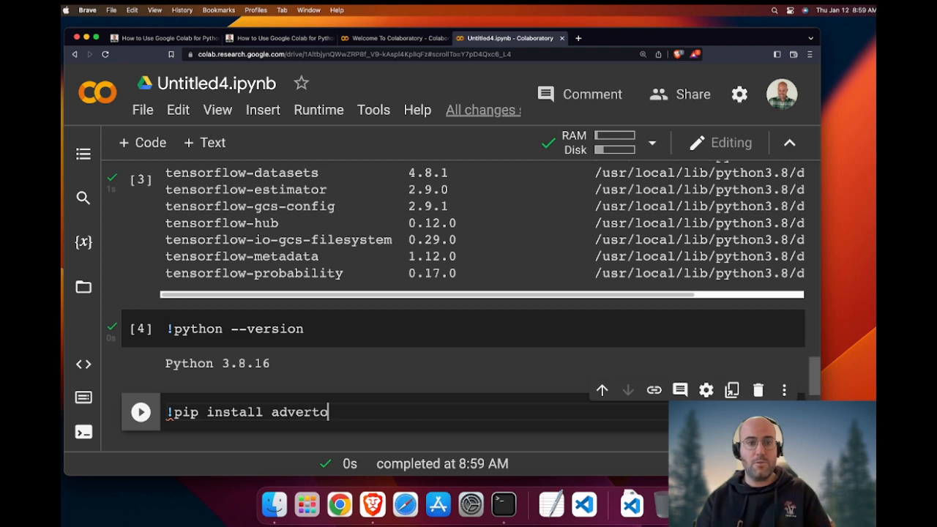
{"action": "left_click", "coordinate": [139, 411]}
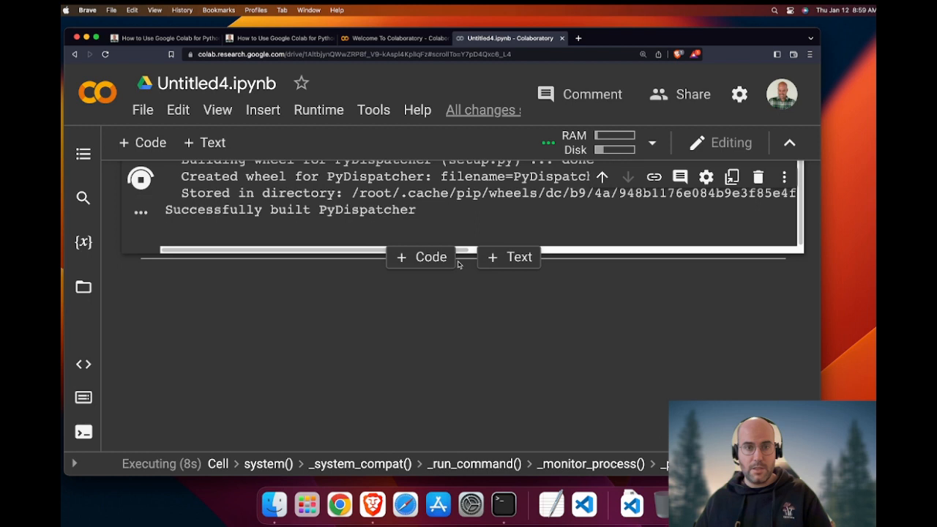
Run import advertools in a new code cell.
{"action": "type", "text": "imp"}
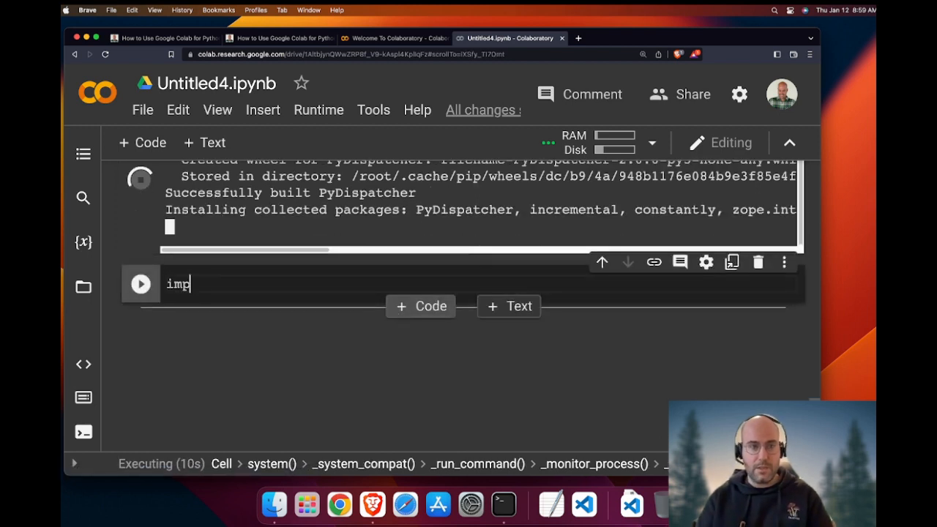
{"action": "type", "text": "ort adve"}
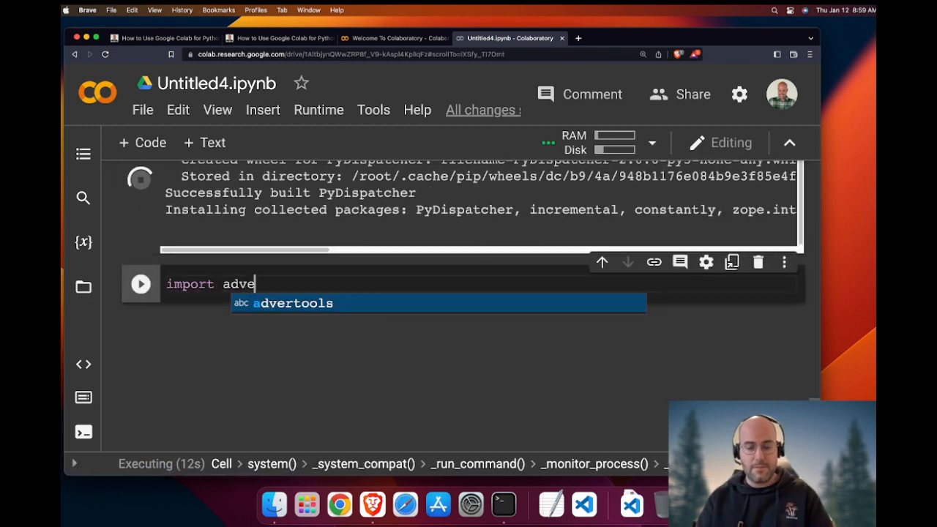
{"action": "type", "text": "rti"}
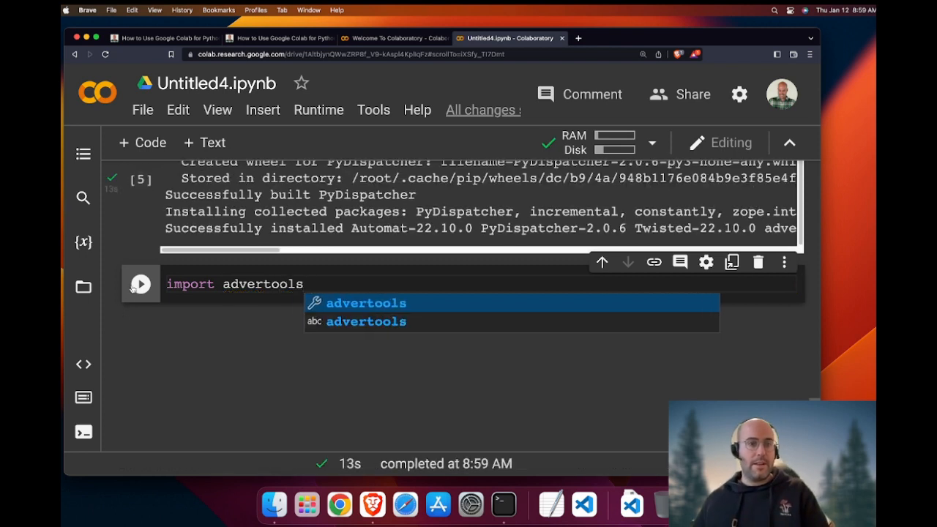
{"action": "left_click", "coordinate": [141, 284]}
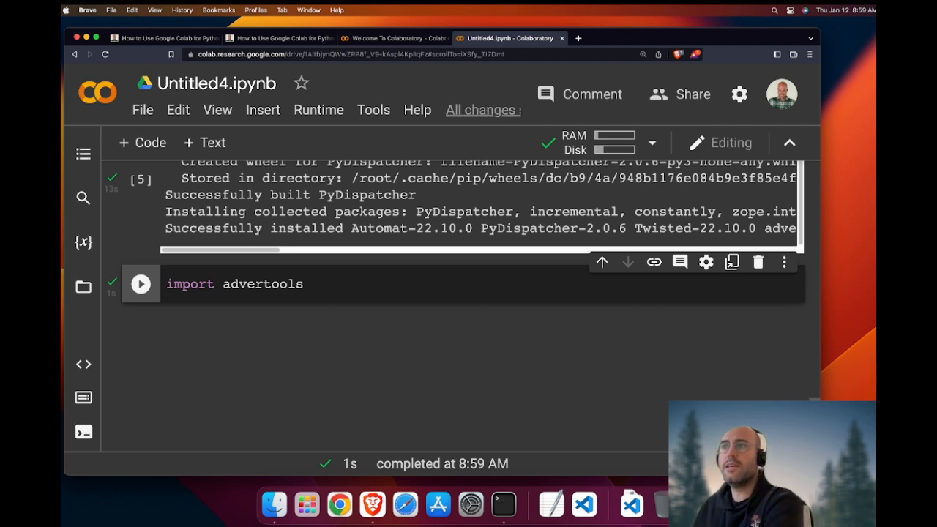
Open the Table of contents sidebar, then the Find and replace panel.
{"action": "left_click", "coordinate": [82, 154]}
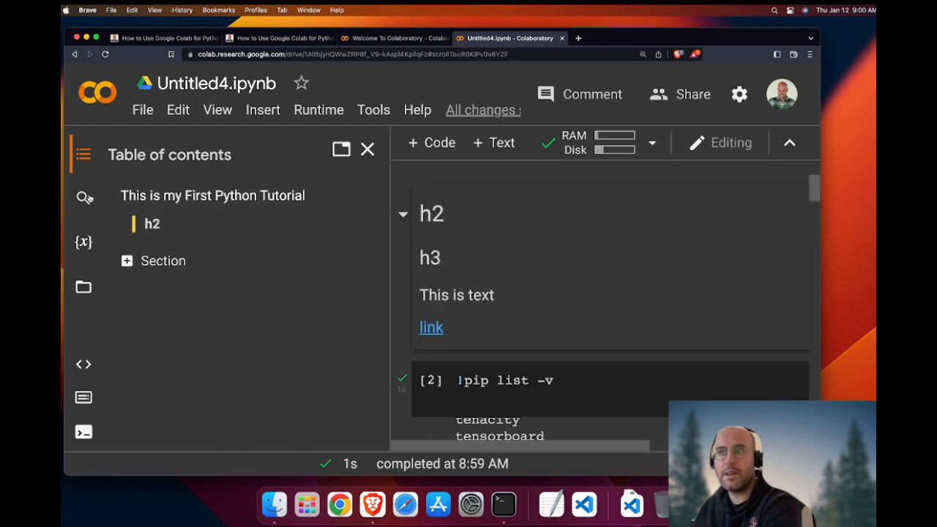
{"action": "left_click", "coordinate": [84, 198]}
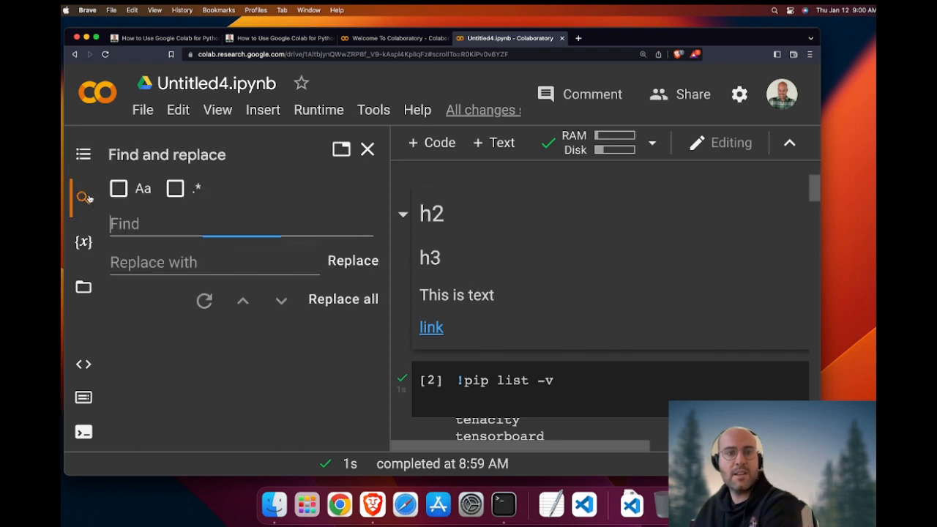
Replace all occurrences of 'text' with 'text2' via Find and replace.
{"action": "left_click", "coordinate": [181, 224]}
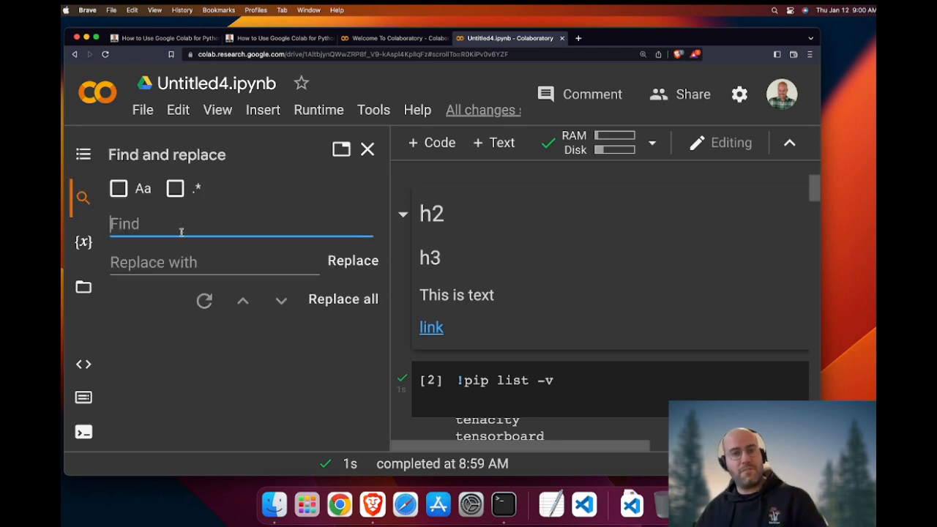
{"action": "type", "text": "tex"}
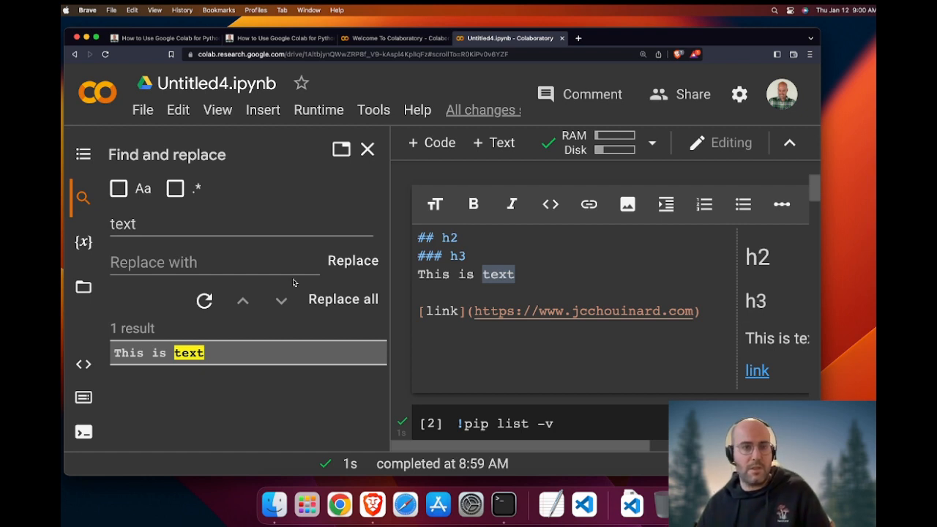
{"action": "type", "text": "text"}
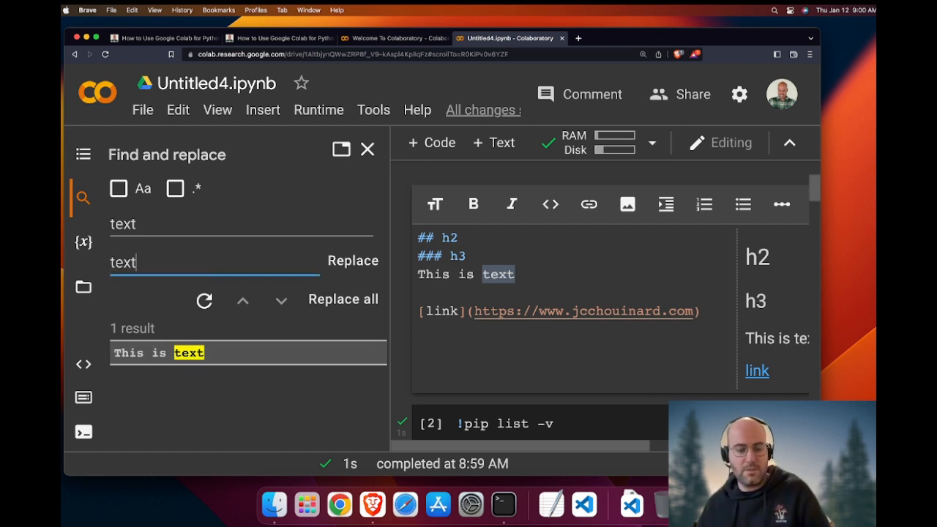
{"action": "left_click", "coordinate": [343, 299]}
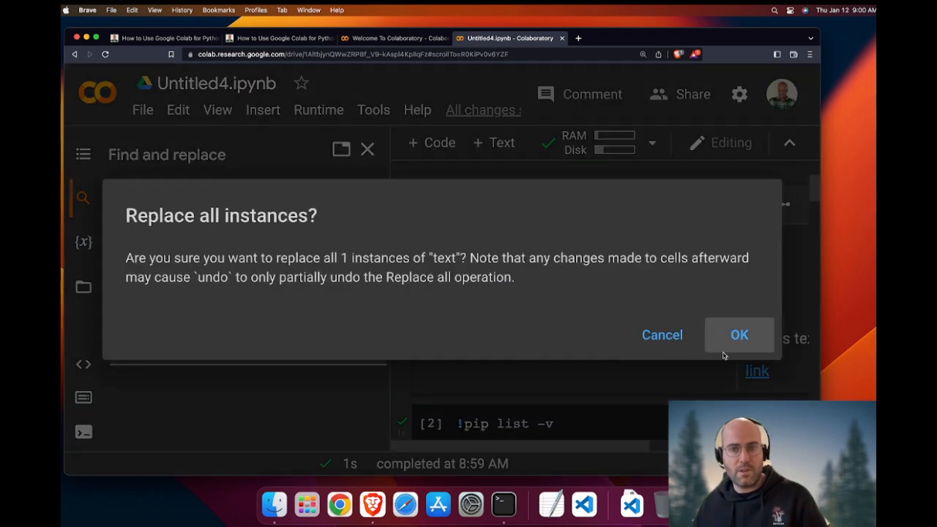
{"action": "left_click", "coordinate": [739, 335]}
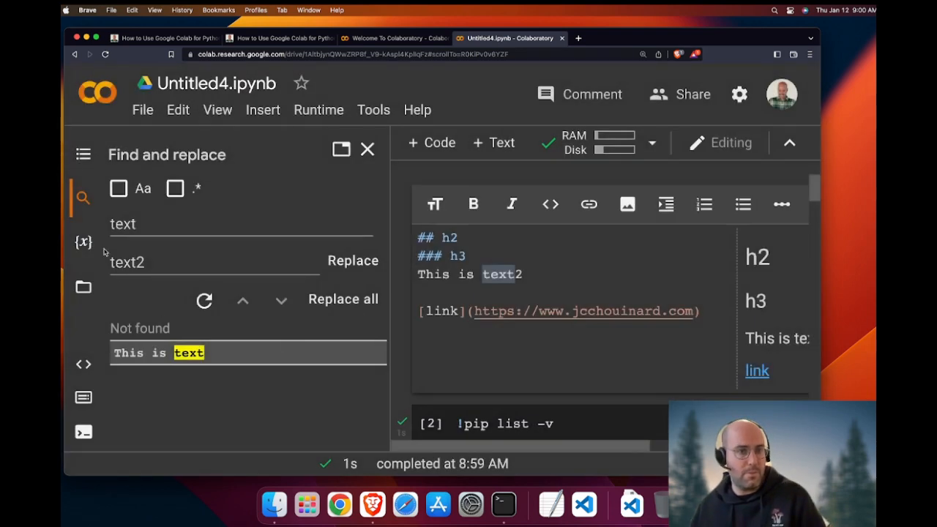
Open the variable inspector and run a cell setting v1 = 1, v2 = 'hello', v3 = [1,2,3].
{"action": "left_click", "coordinate": [83, 242]}
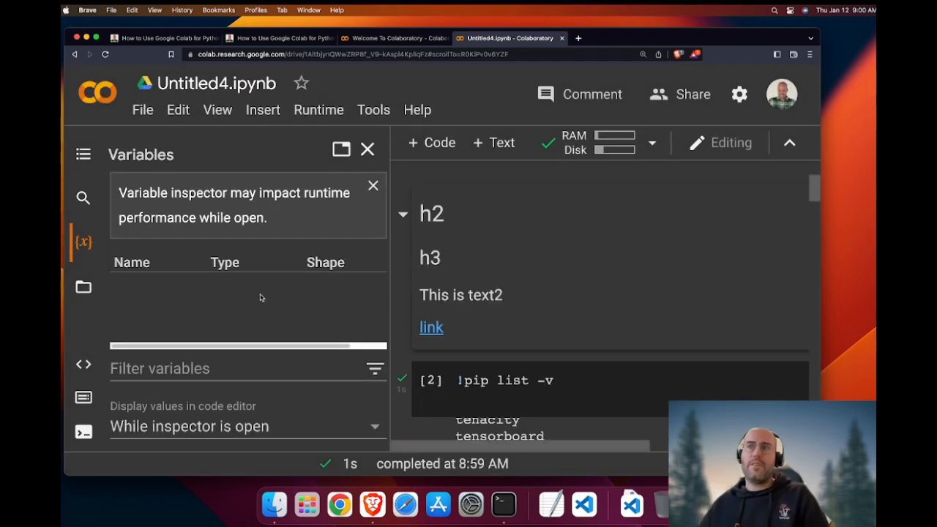
{"action": "scroll", "scroll_direction": "down", "scroll_amount": 3}
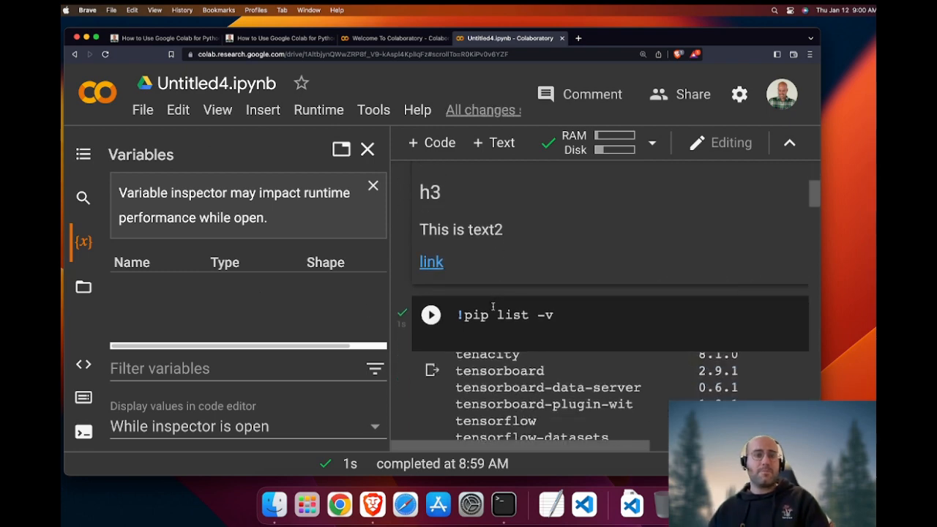
{"action": "scroll", "scroll_direction": "down", "scroll_amount": 3}
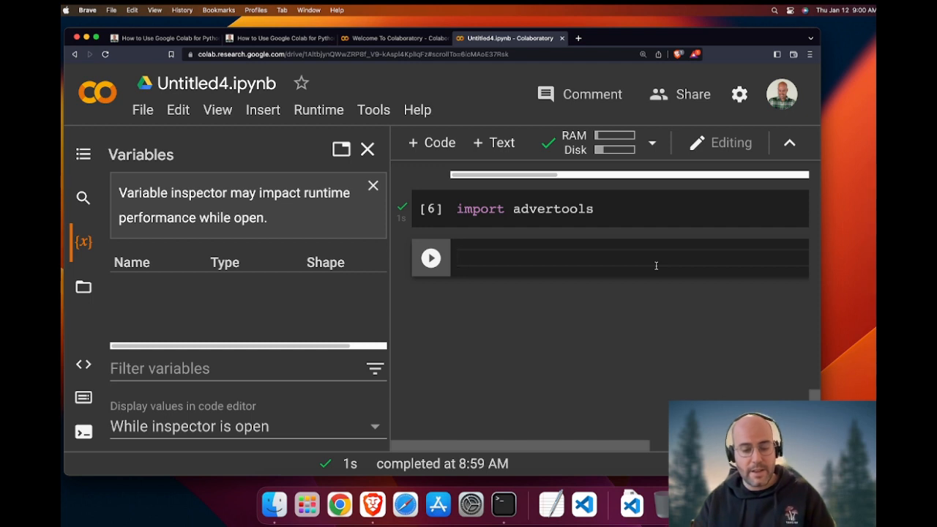
{"action": "type", "text": "v1"}
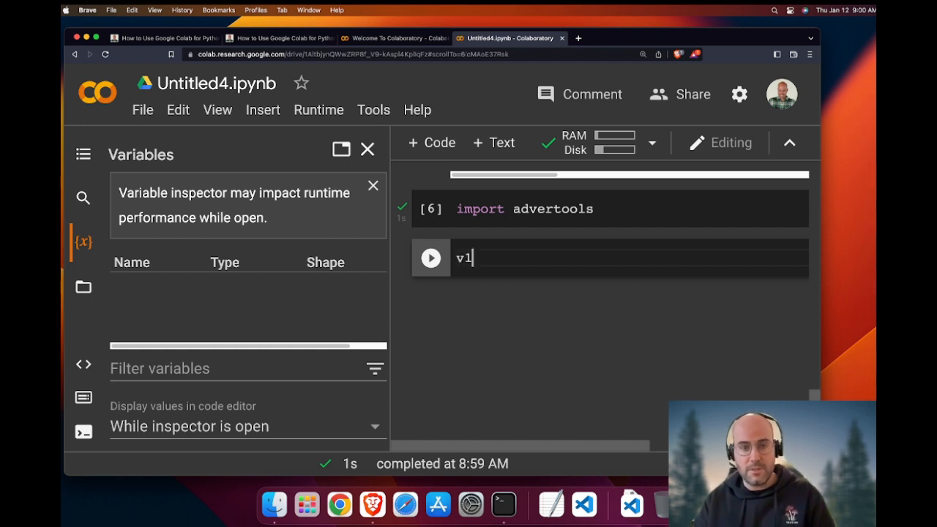
{"action": "type", "text": "= 1"}
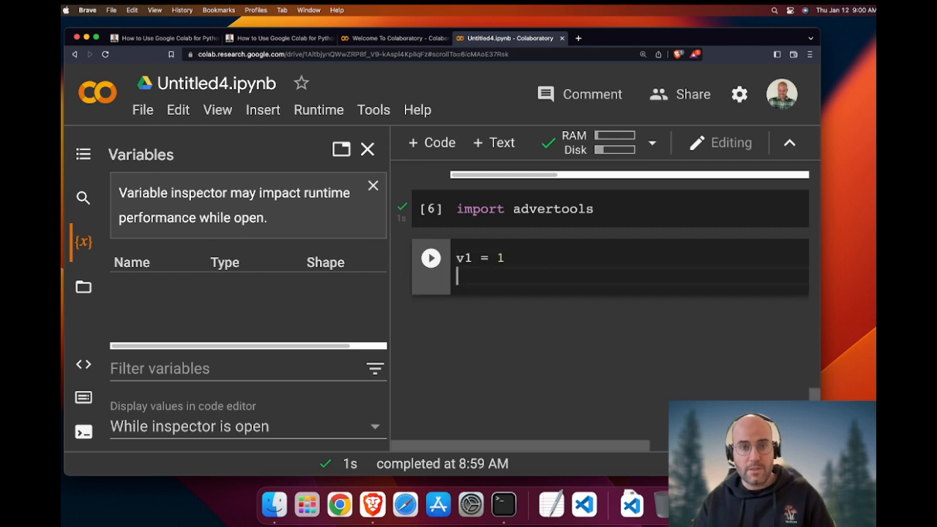
{"action": "type", "text": "v2"}
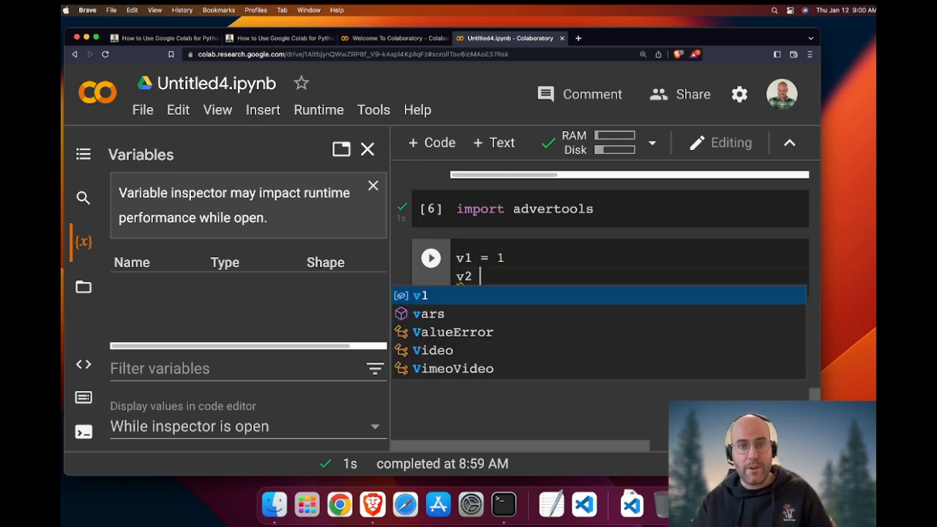
{"action": "type", "text": "'hel"}
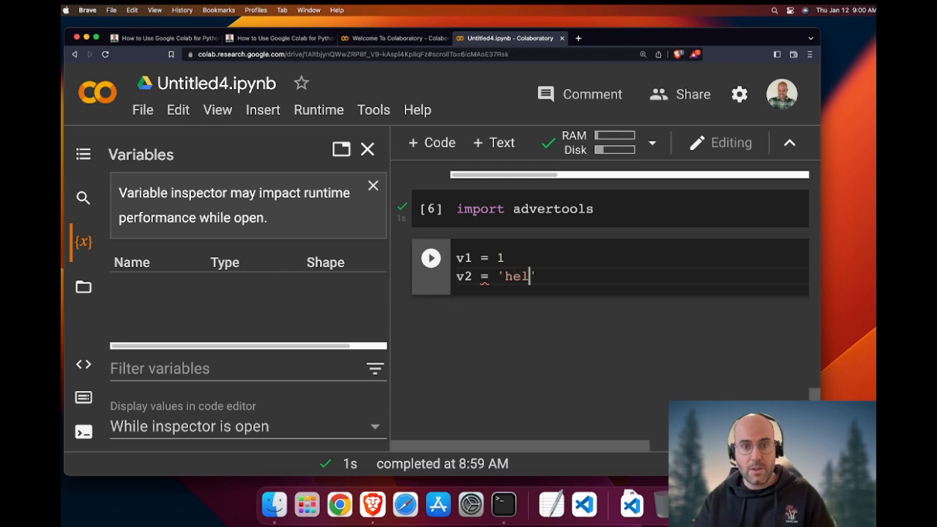
{"action": "type", "text": "lo'"}
{"action": "type", "text": "v3 ="}
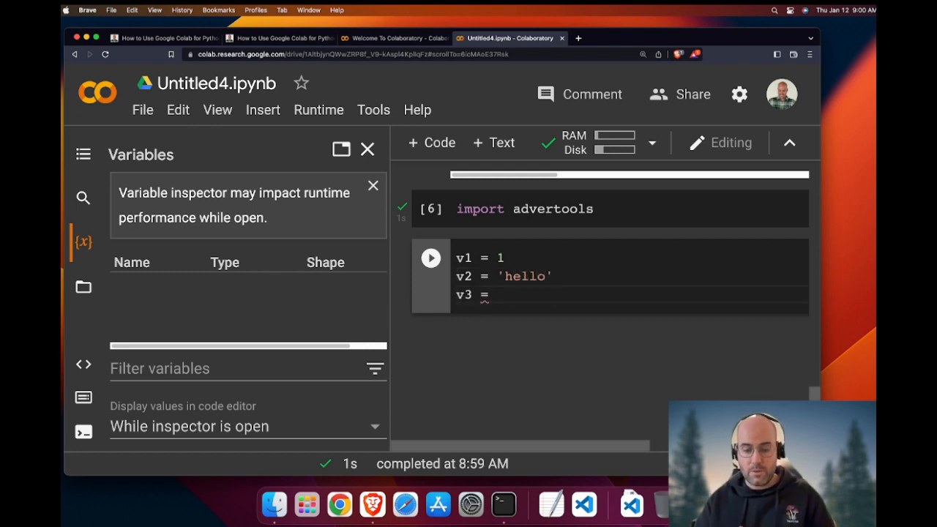
{"action": "type", "text": "[1,]"}
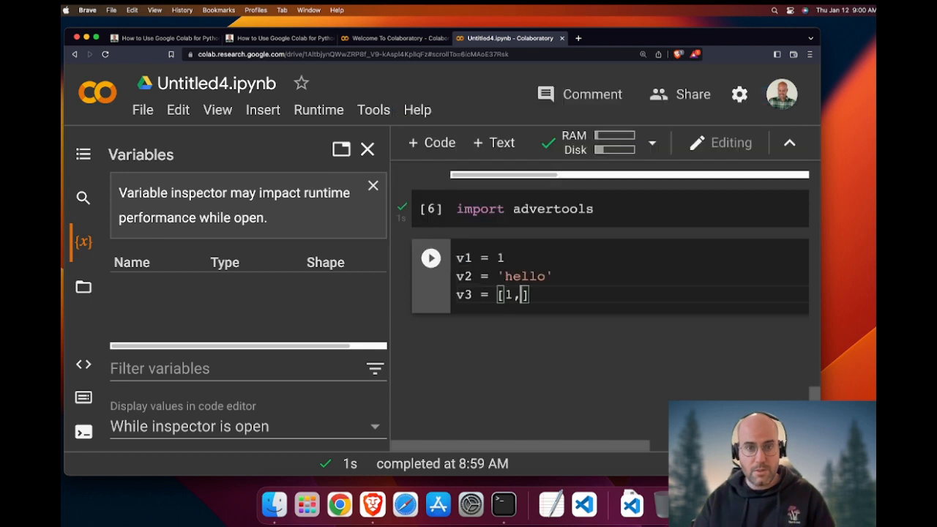
{"action": "type", "text": "2,3"}
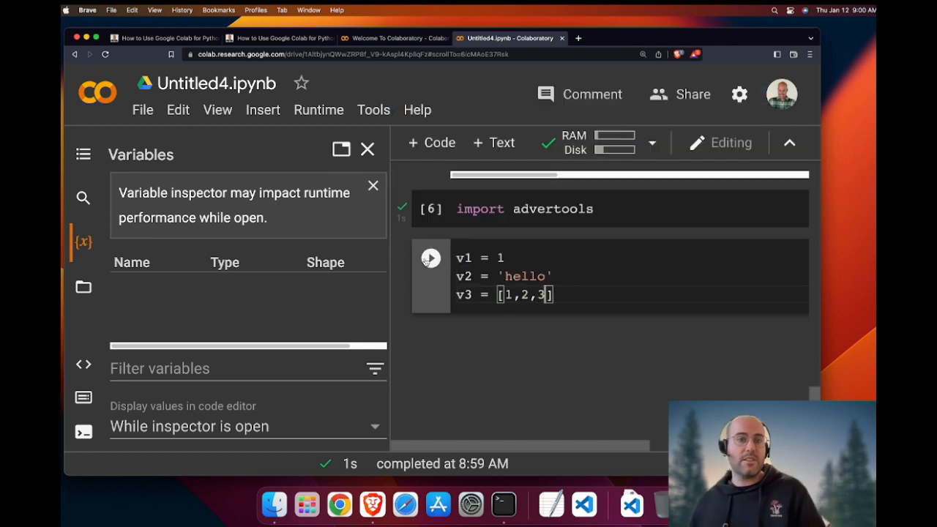
{"action": "left_click", "coordinate": [430, 257]}
{"action": "type", "text": "v1"}
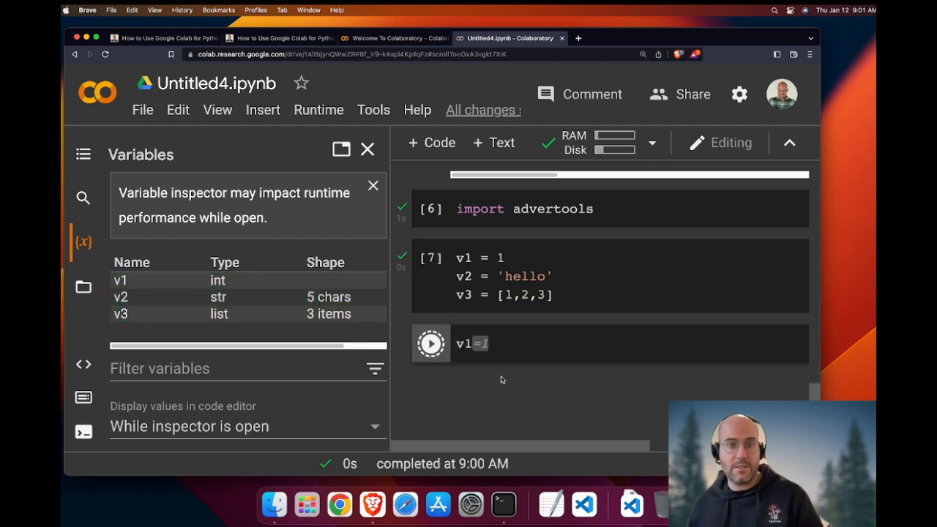
Display v1, then run a new cell setting v1 = 2.
{"action": "left_click", "coordinate": [431, 343]}
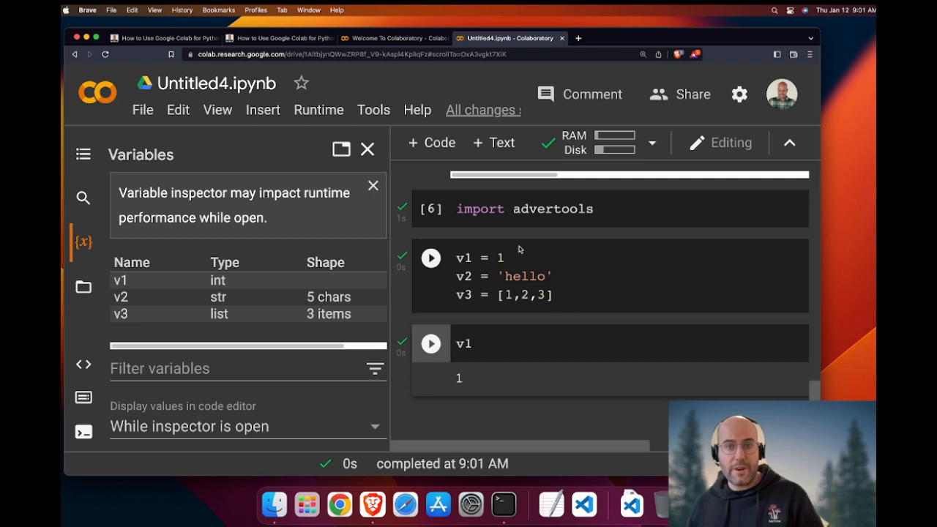
{"action": "left_click", "coordinate": [431, 258]}
{"action": "type", "text": "v1"}
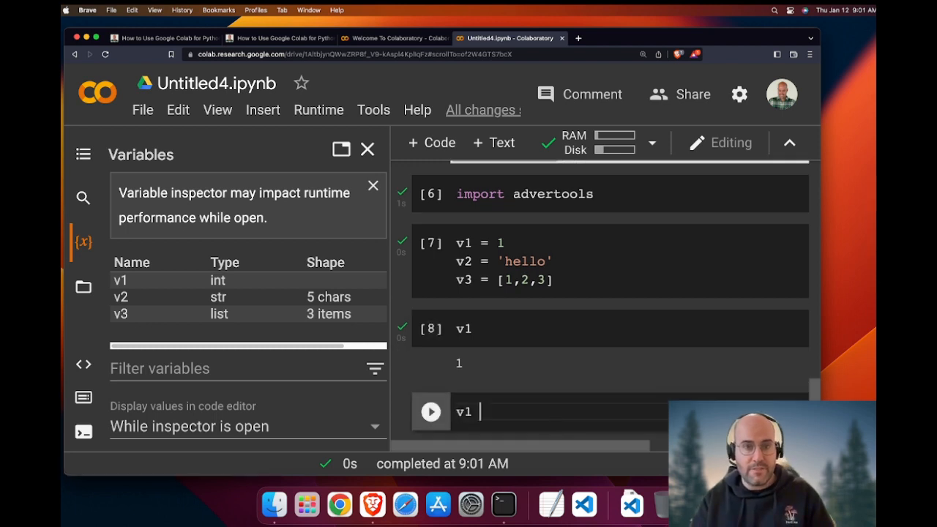
{"action": "type", "text": "=2"}
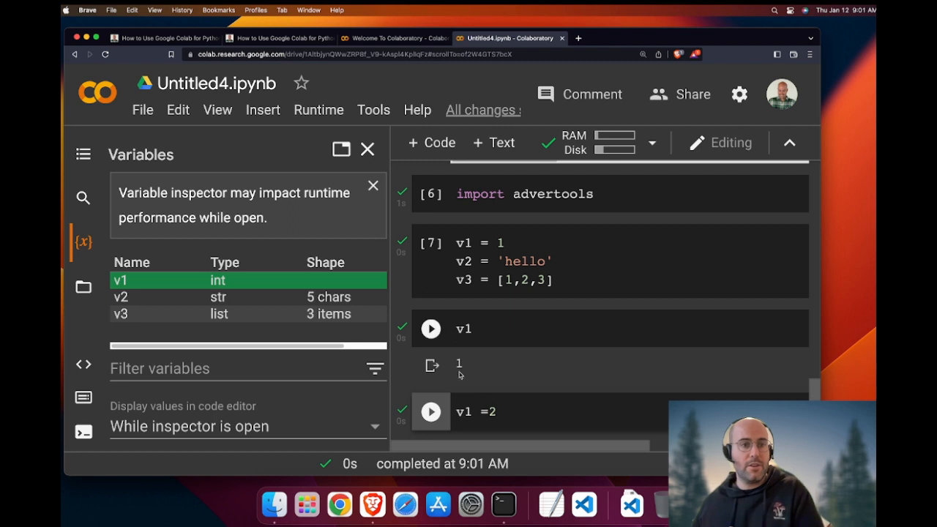
{"action": "left_click", "coordinate": [431, 328]}
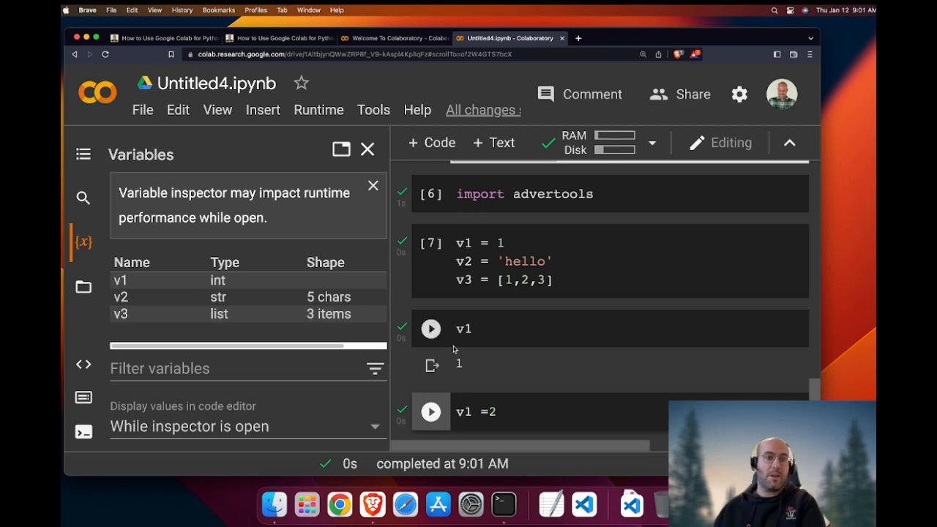
{"action": "left_click", "coordinate": [430, 328]}
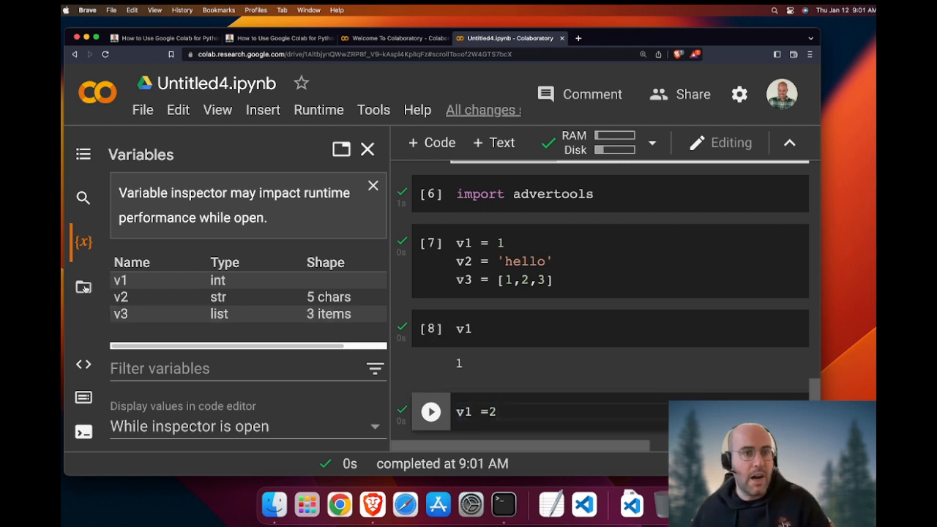
Browse the Files panel's sample_data, switch to Code snippets, and decline the Colab Pro terminal offer.
{"action": "left_click", "coordinate": [83, 287]}
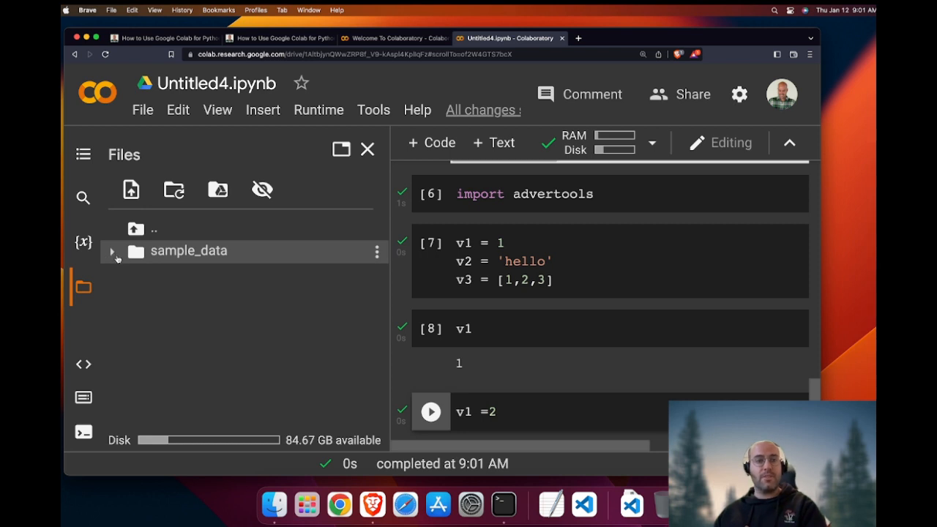
{"action": "scroll", "scroll_direction": "down", "scroll_amount": 3}
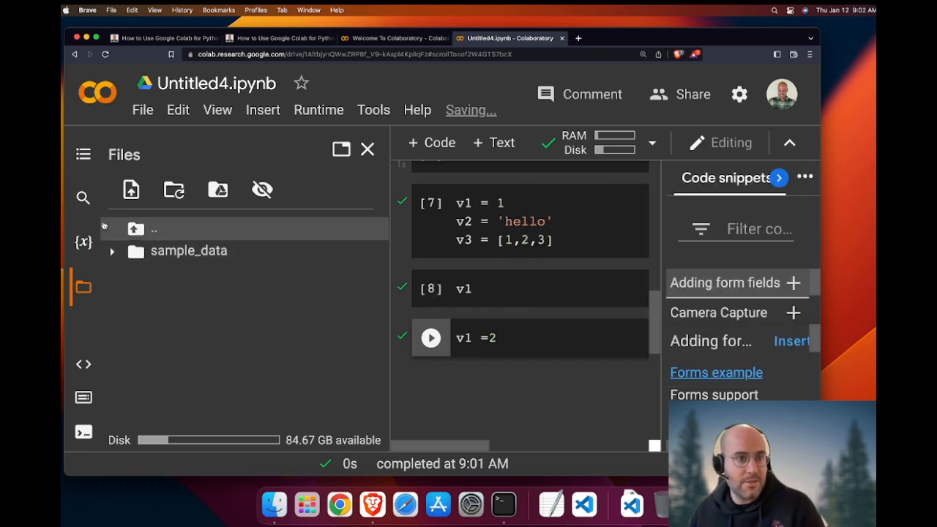
{"action": "left_click", "coordinate": [82, 432]}
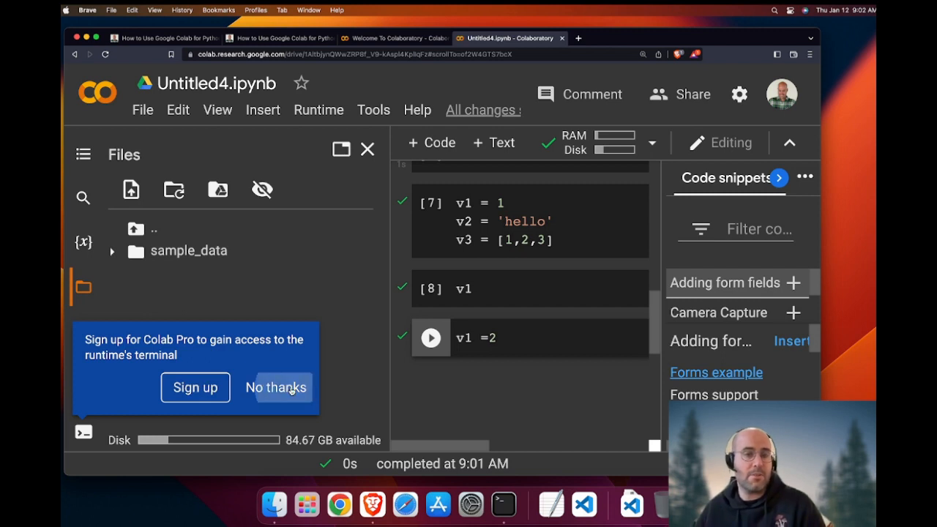
{"action": "left_click", "coordinate": [276, 388]}
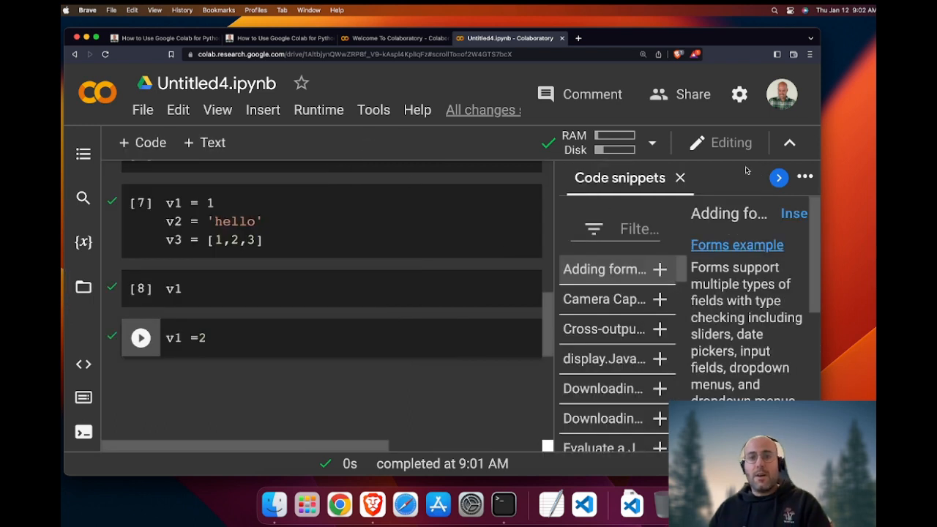
Close Code snippets, preview GPU as the runtime's hardware accelerator, then dismiss Notebook settings.
{"action": "left_click", "coordinate": [679, 178]}
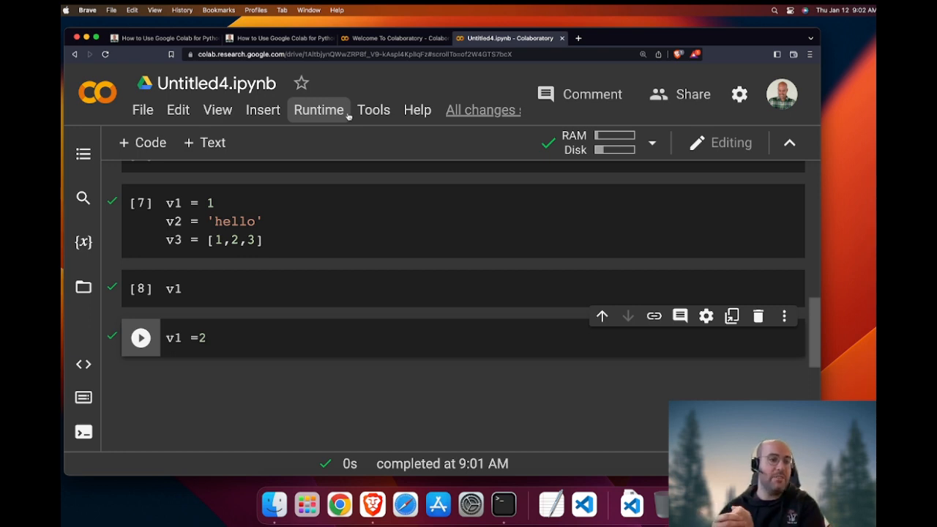
{"action": "left_click", "coordinate": [319, 110]}
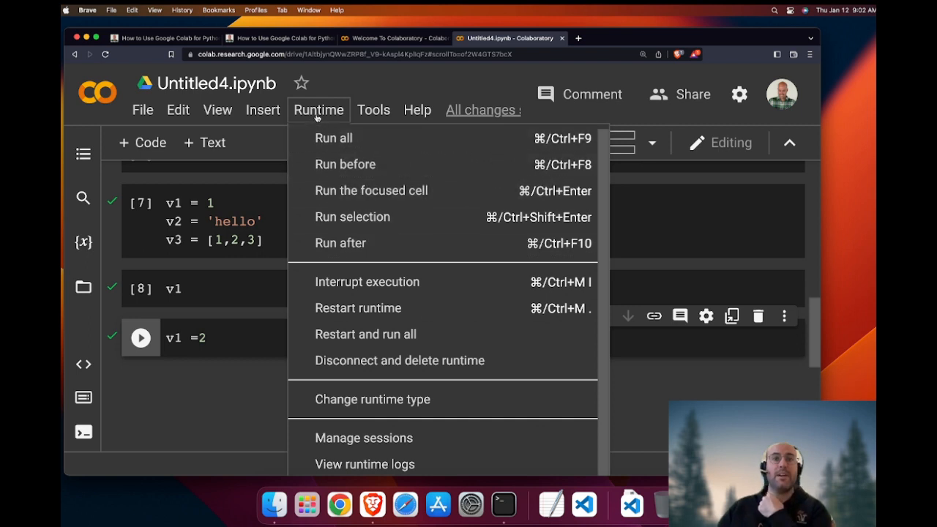
{"action": "left_click", "coordinate": [372, 399]}
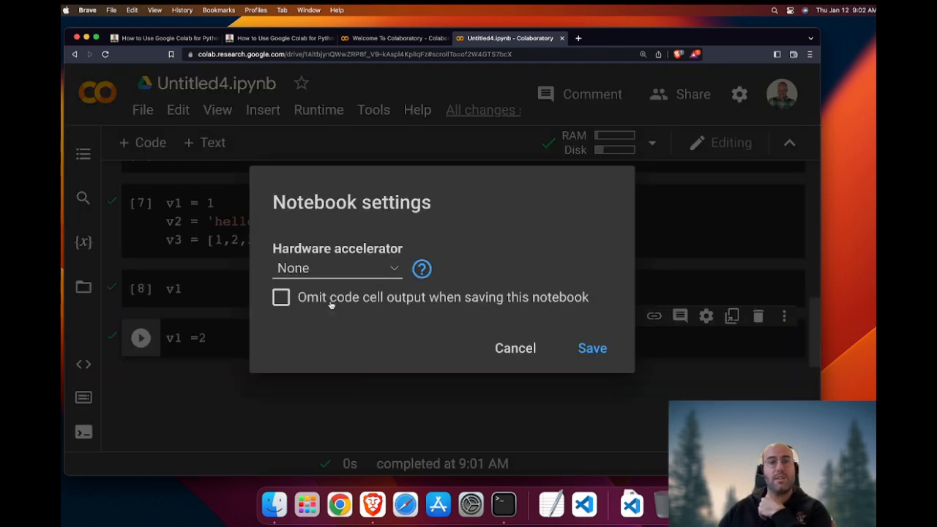
{"action": "left_click", "coordinate": [337, 268]}
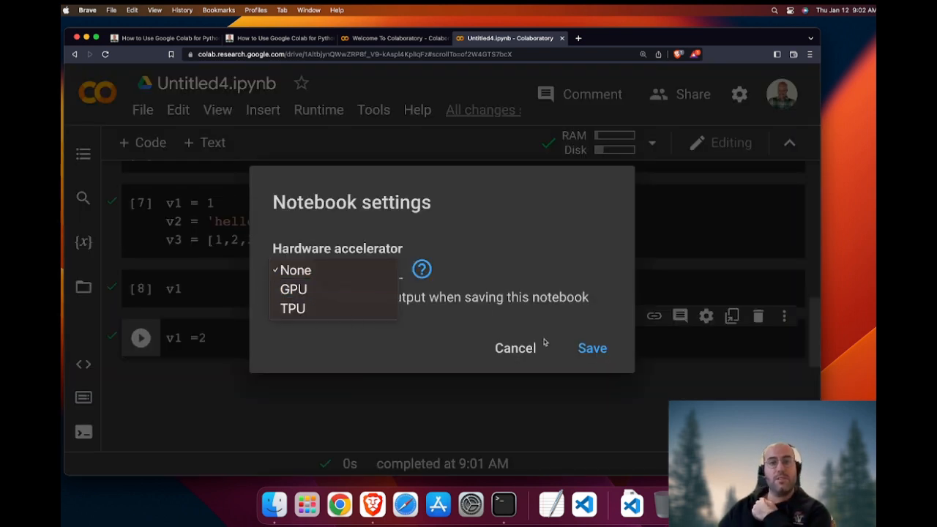
{"action": "left_click", "coordinate": [292, 288]}
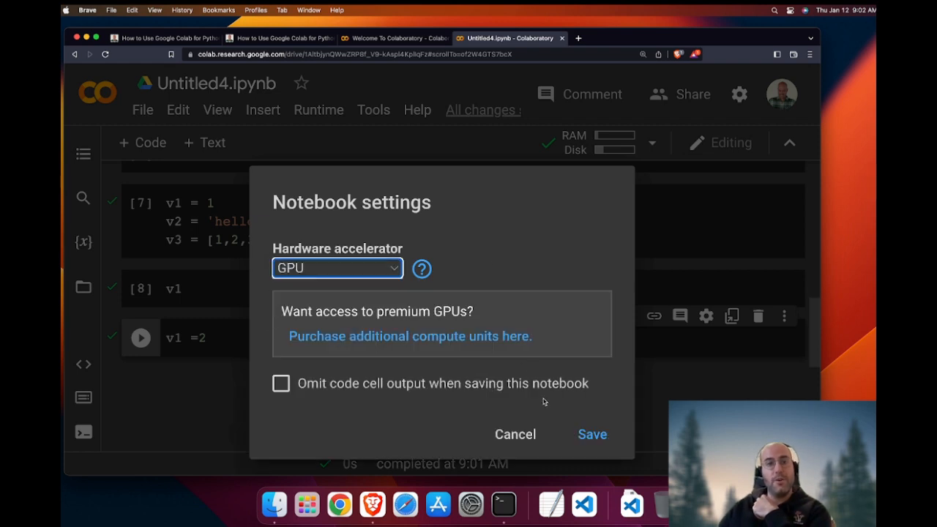
{"action": "left_click", "coordinate": [515, 434]}
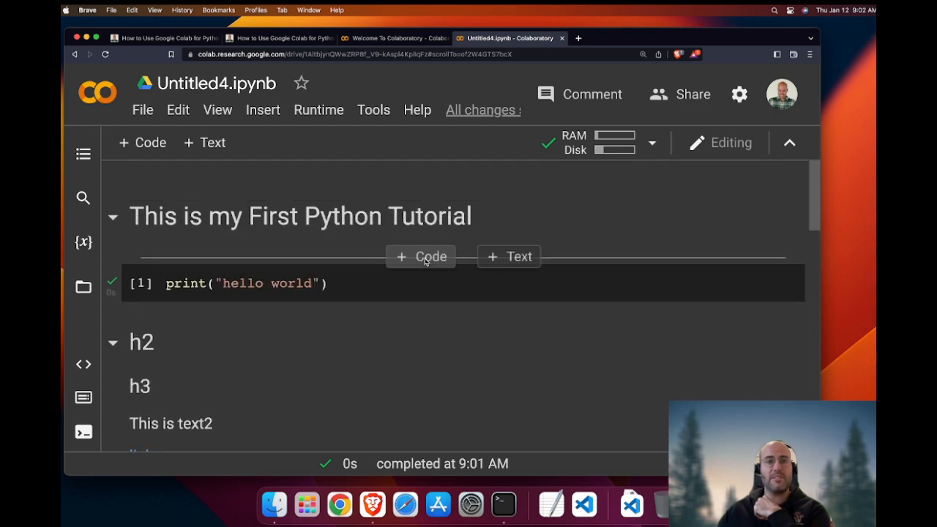
Add a cell above hello world: 'from google.colab import drive' and drive.mount('/content/drive').
{"action": "left_click", "coordinate": [420, 257]}
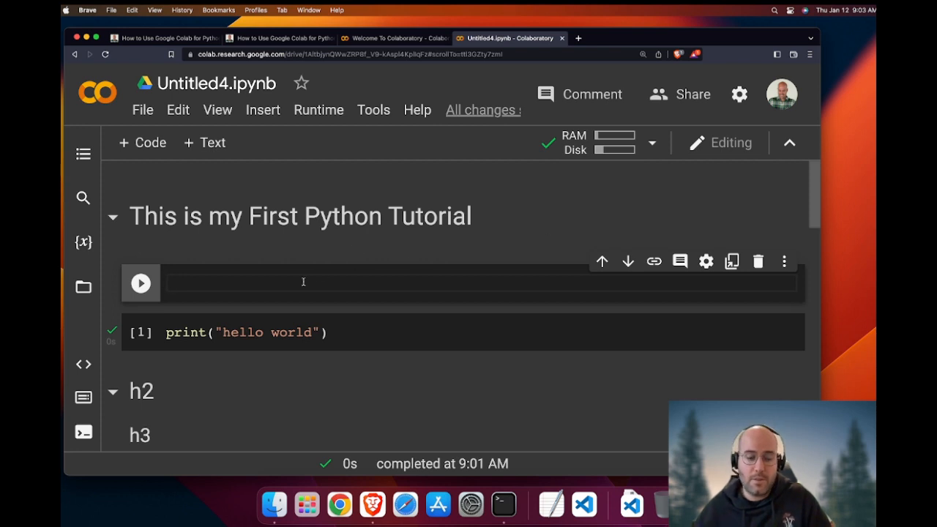
{"action": "type", "text": "from google.colab import"}
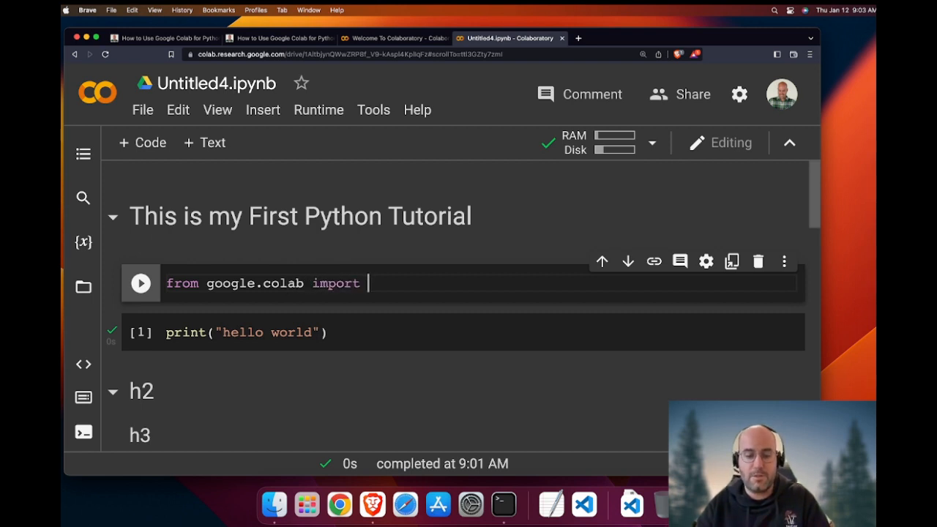
{"action": "type", "text": "drive"}
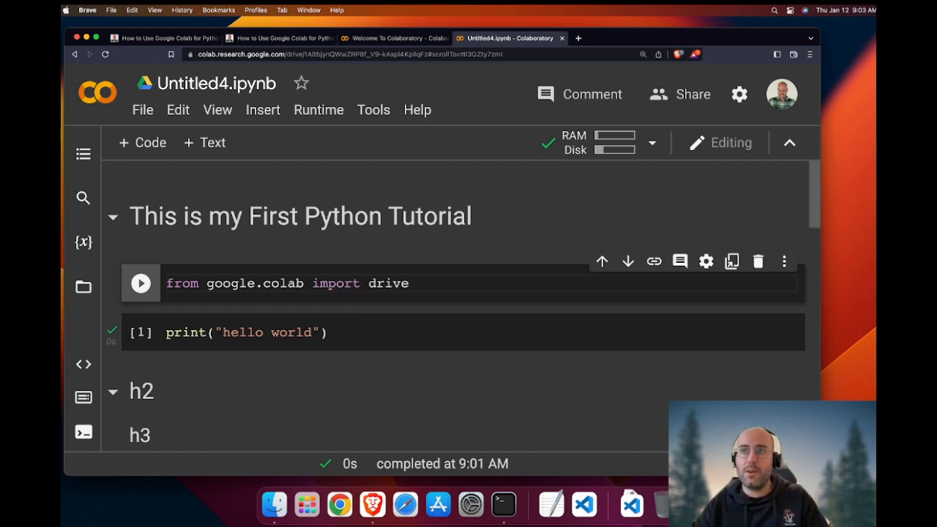
{"action": "type", "text": "drive."}
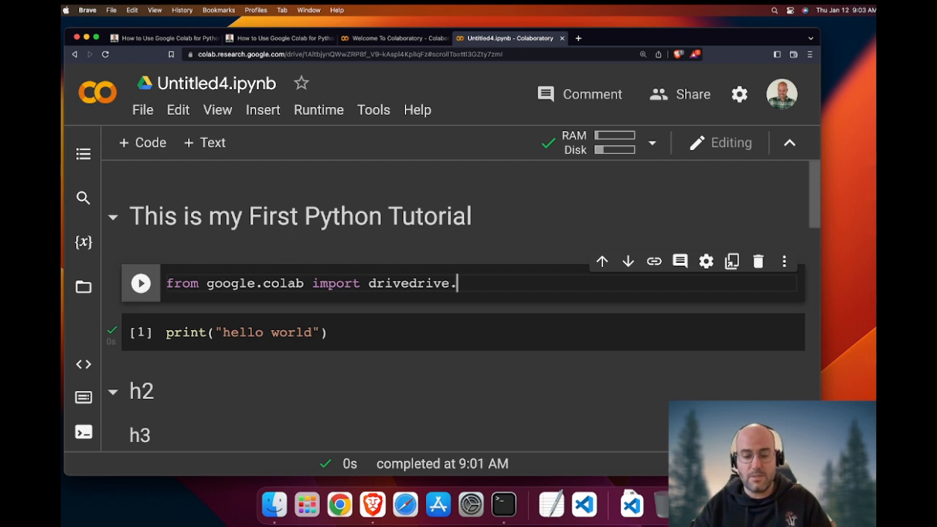
{"action": "type", "text": ".mount('*')"}
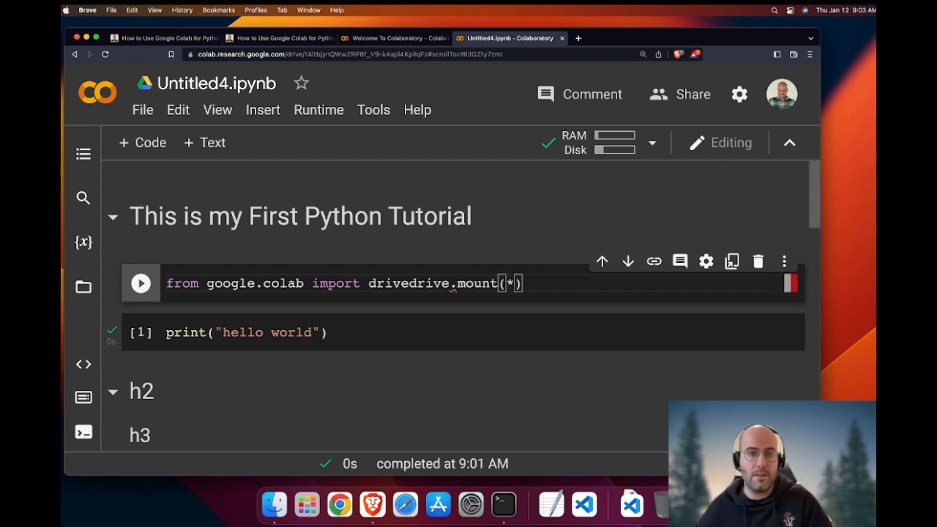
{"action": "key", "text": "Enter"}
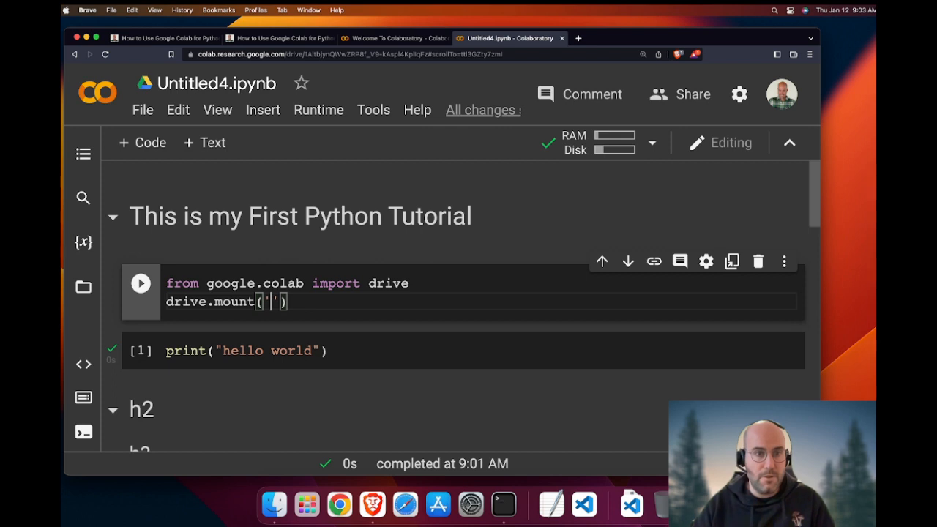
{"action": "type", "text": "/c"}
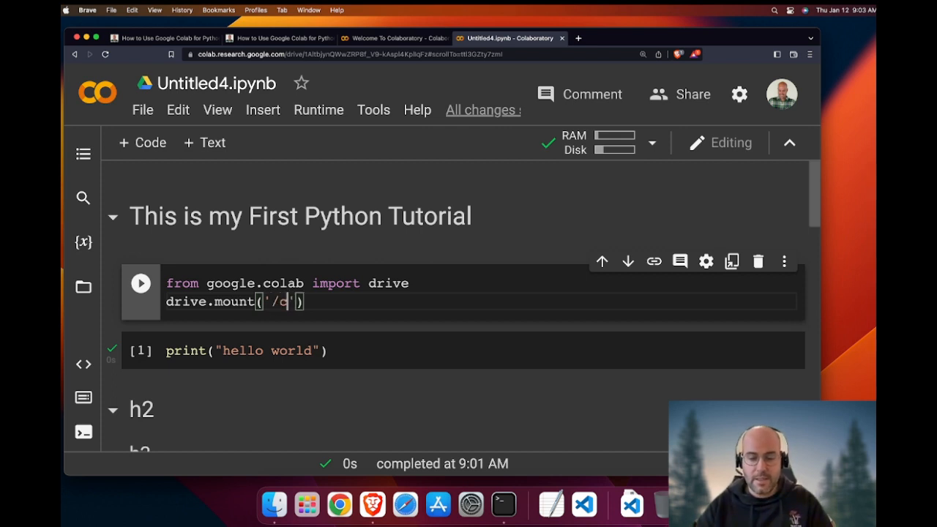
{"action": "type", "text": "content/drive"}
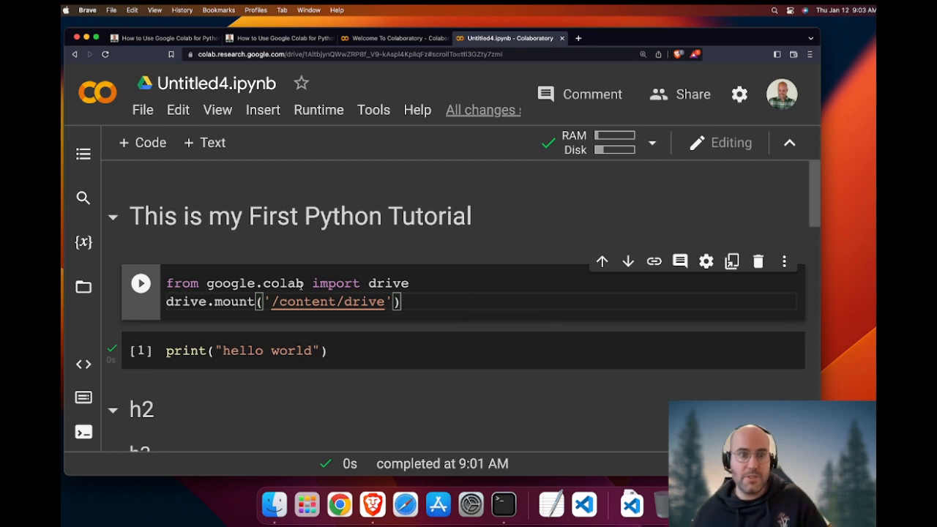
Run the mount cell, connect to Google Drive, and allow the requested permissions.
{"action": "left_click", "coordinate": [140, 283]}
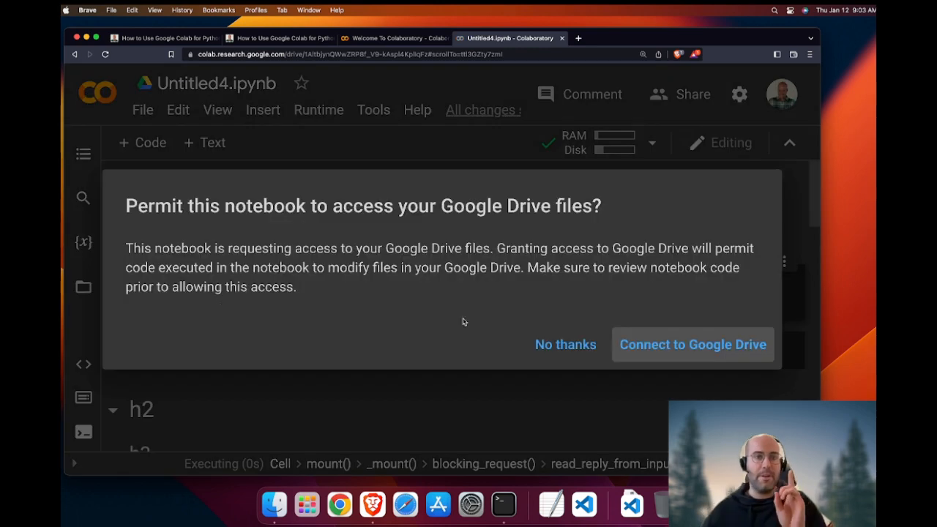
{"action": "left_click", "coordinate": [692, 344]}
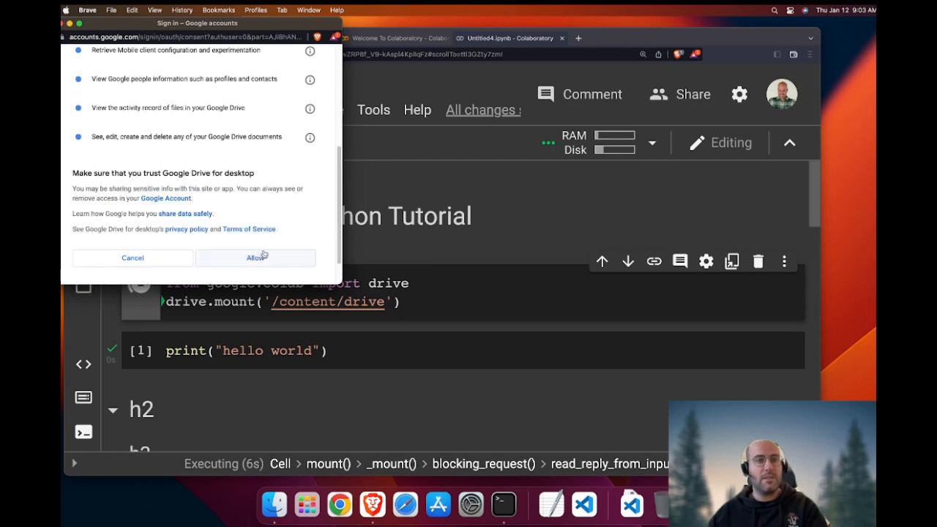
{"action": "left_click", "coordinate": [255, 258]}
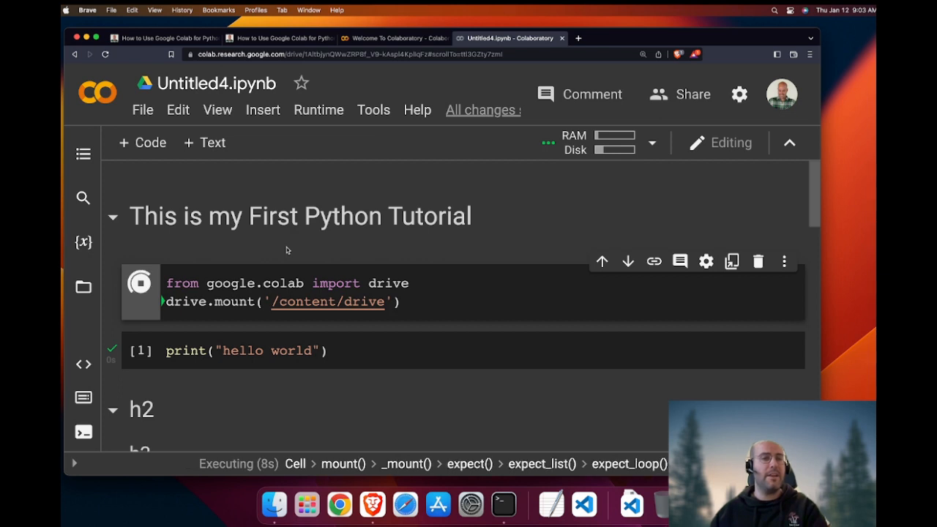
{"action": "mouse_move", "coordinate": [226, 256]}
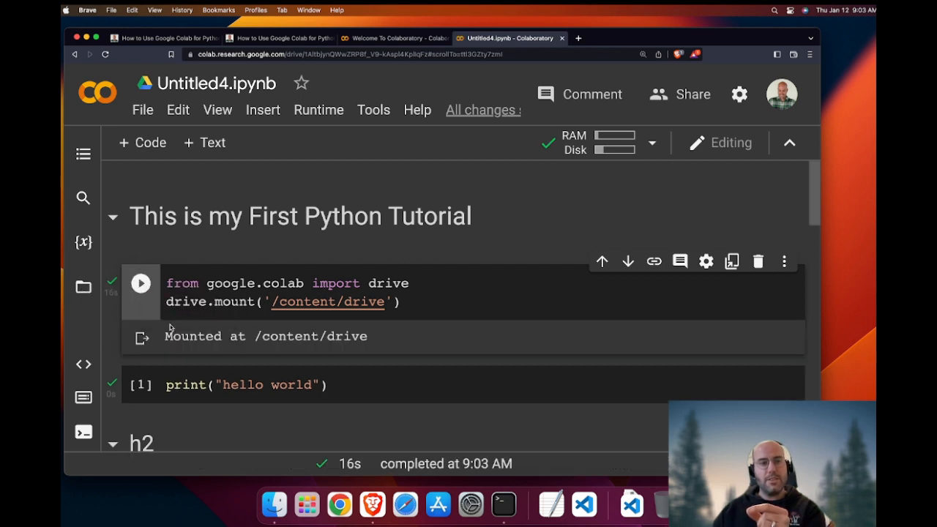
Select the 'Mounted at /content/drive' output and check the drive folder's MyDrive in Files.
{"action": "triple_click", "coordinate": [266, 336]}
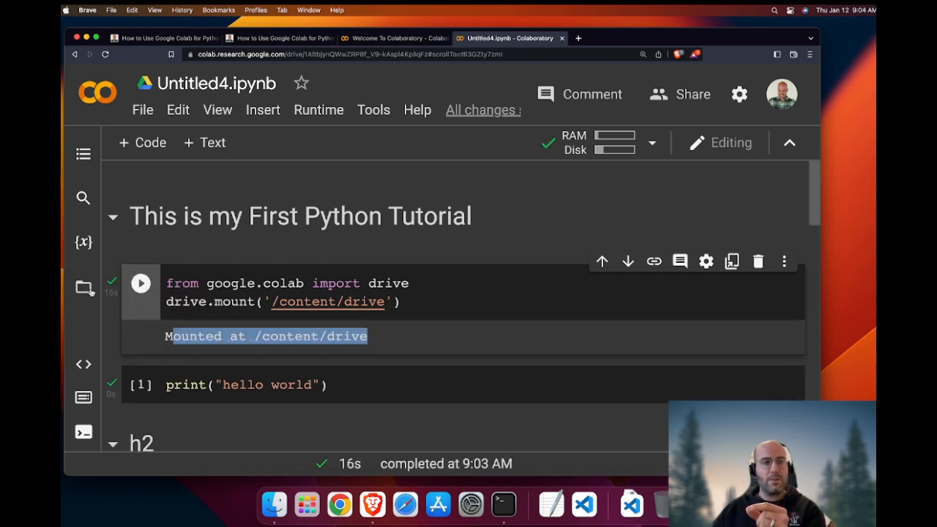
{"action": "left_click", "coordinate": [83, 288]}
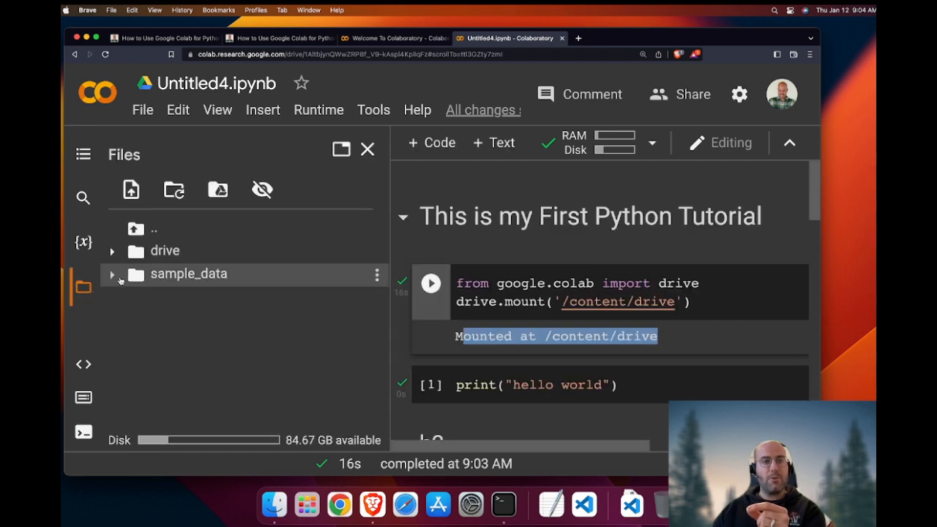
{"action": "left_click", "coordinate": [112, 250]}
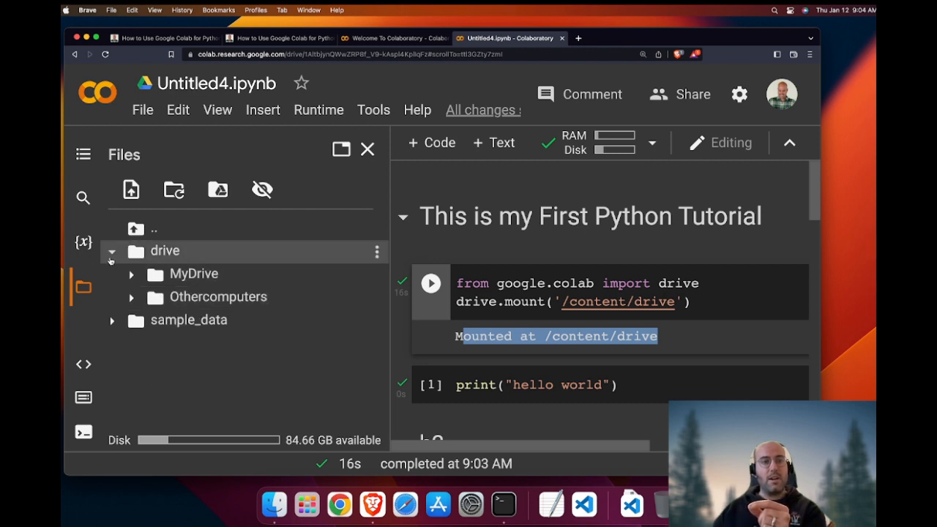
{"action": "left_click", "coordinate": [112, 251]}
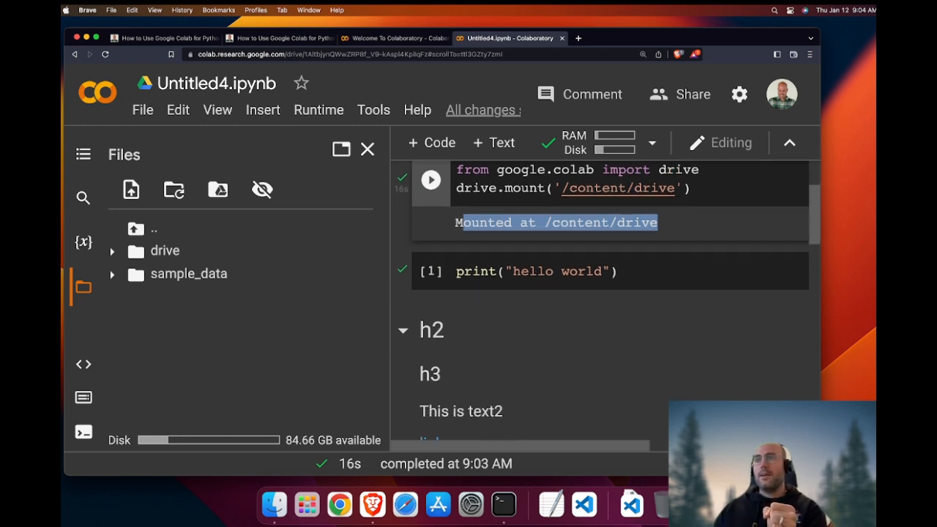
{"action": "scroll", "scroll_direction": "down", "scroll_amount": 3}
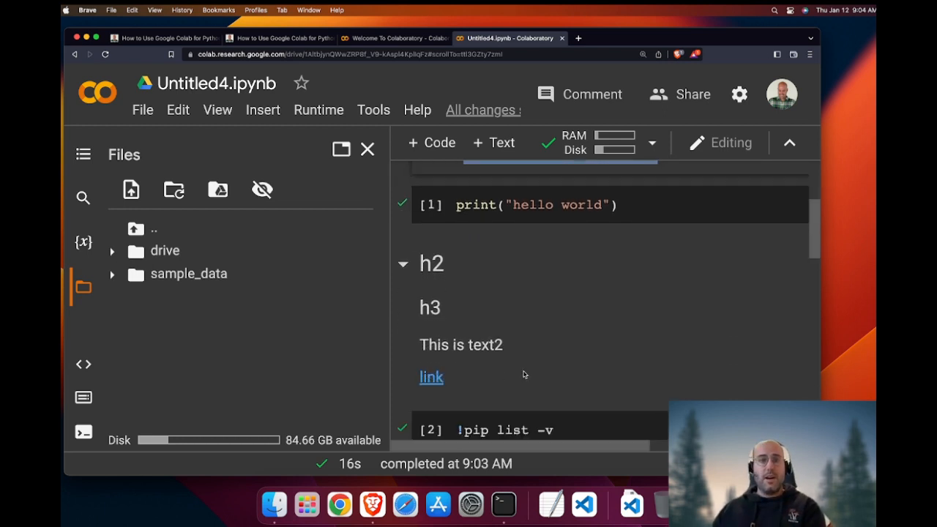
{"action": "scroll", "scroll_direction": "down", "scroll_amount": 3}
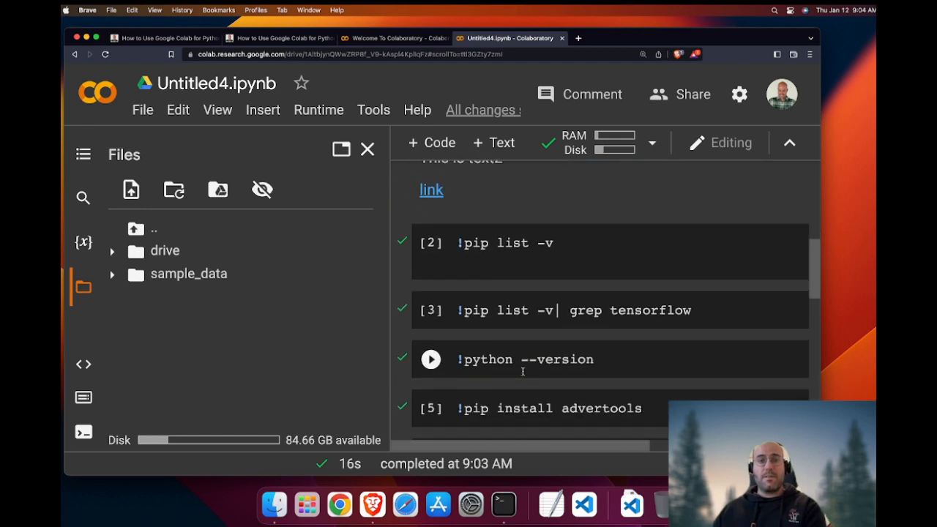
{"action": "scroll", "scroll_direction": "down", "scroll_amount": 3}
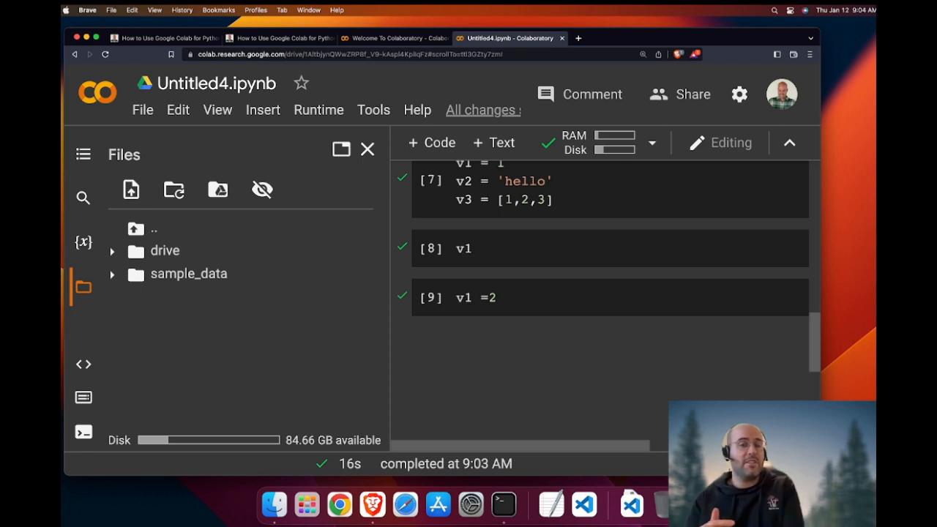
{"action": "mouse_move", "coordinate": [584, 504]}
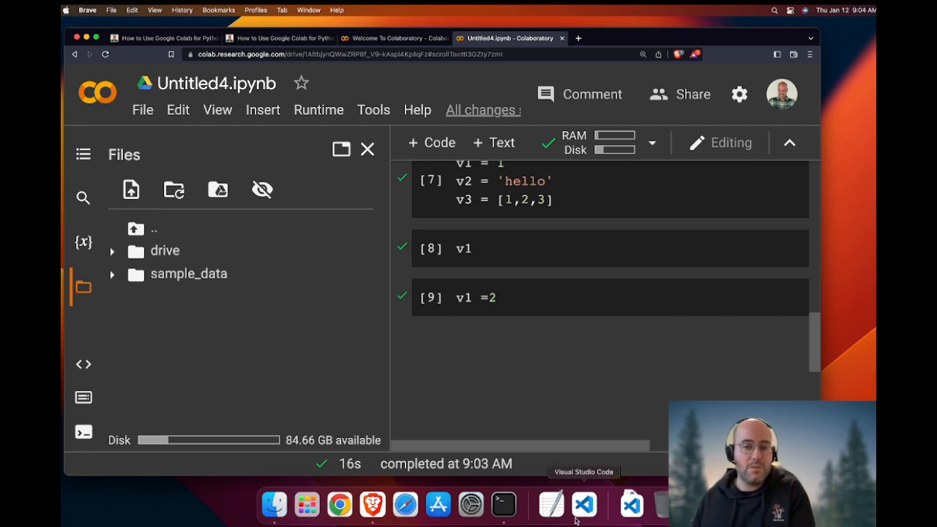